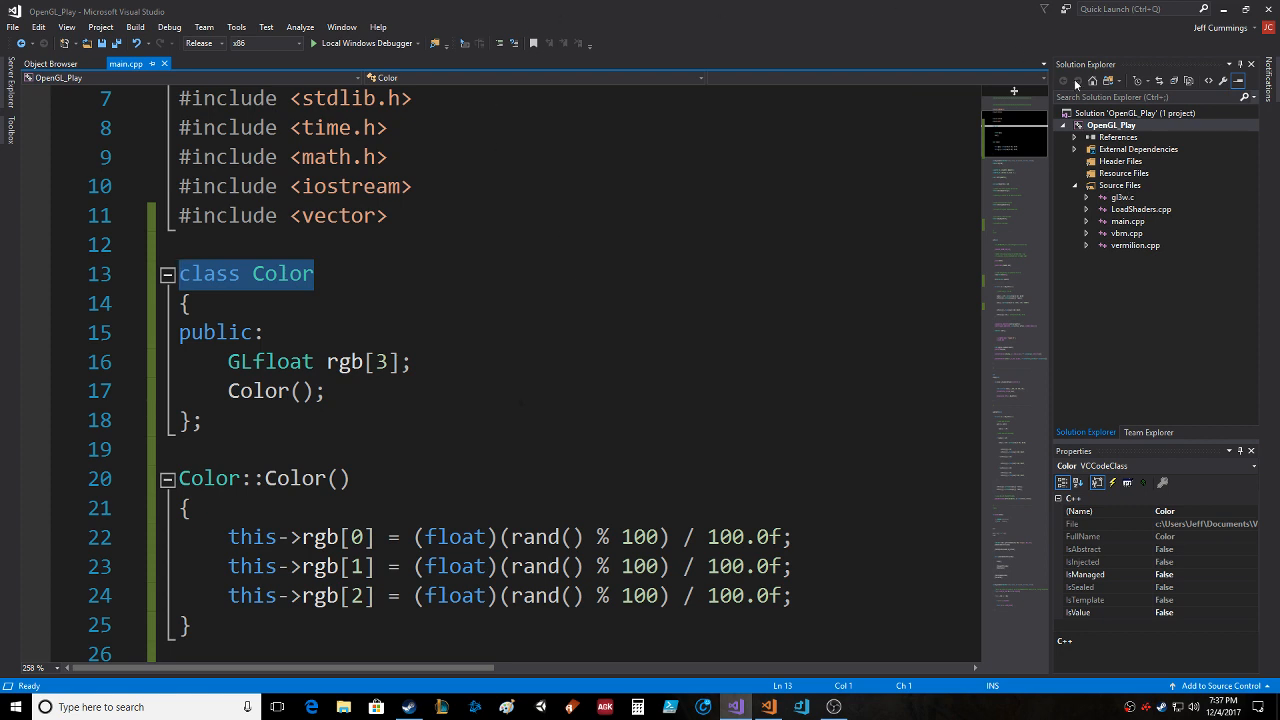
mouse_move(995, 563)
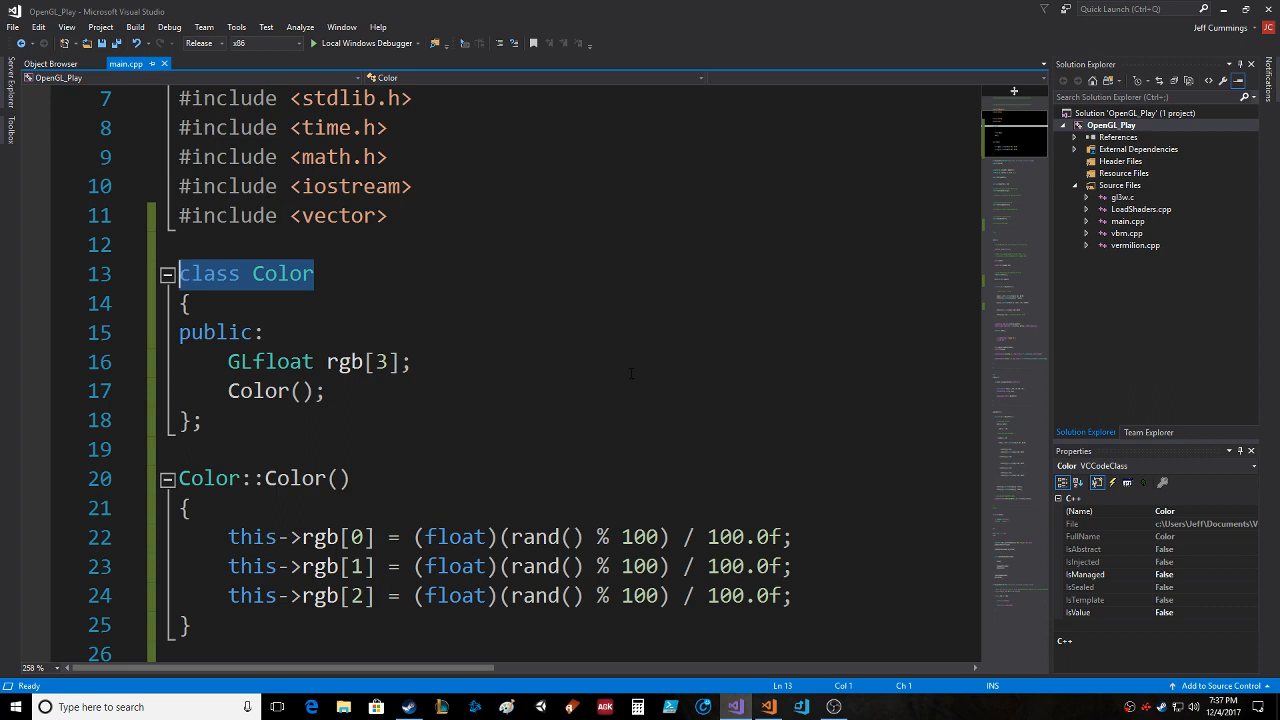
mouse_move(637, 398)
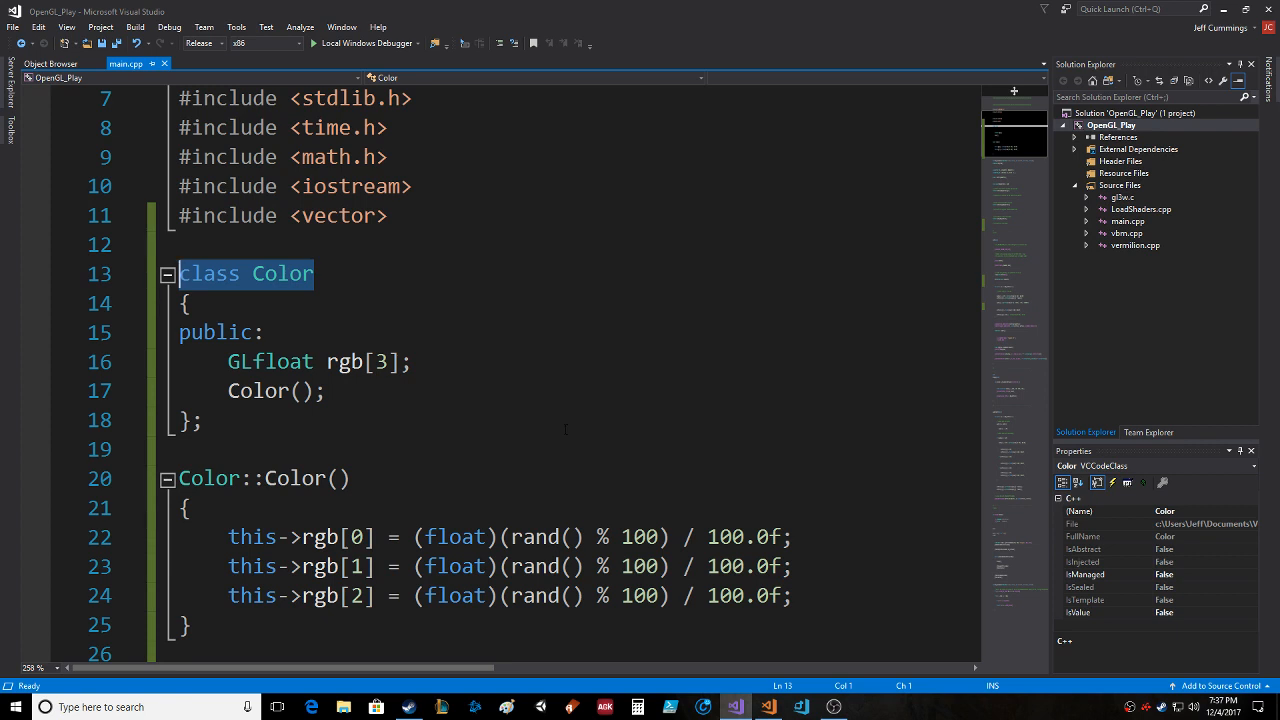
- Scroll through main.cpp and select the colorPhase array declaration
scroll("down", 3)
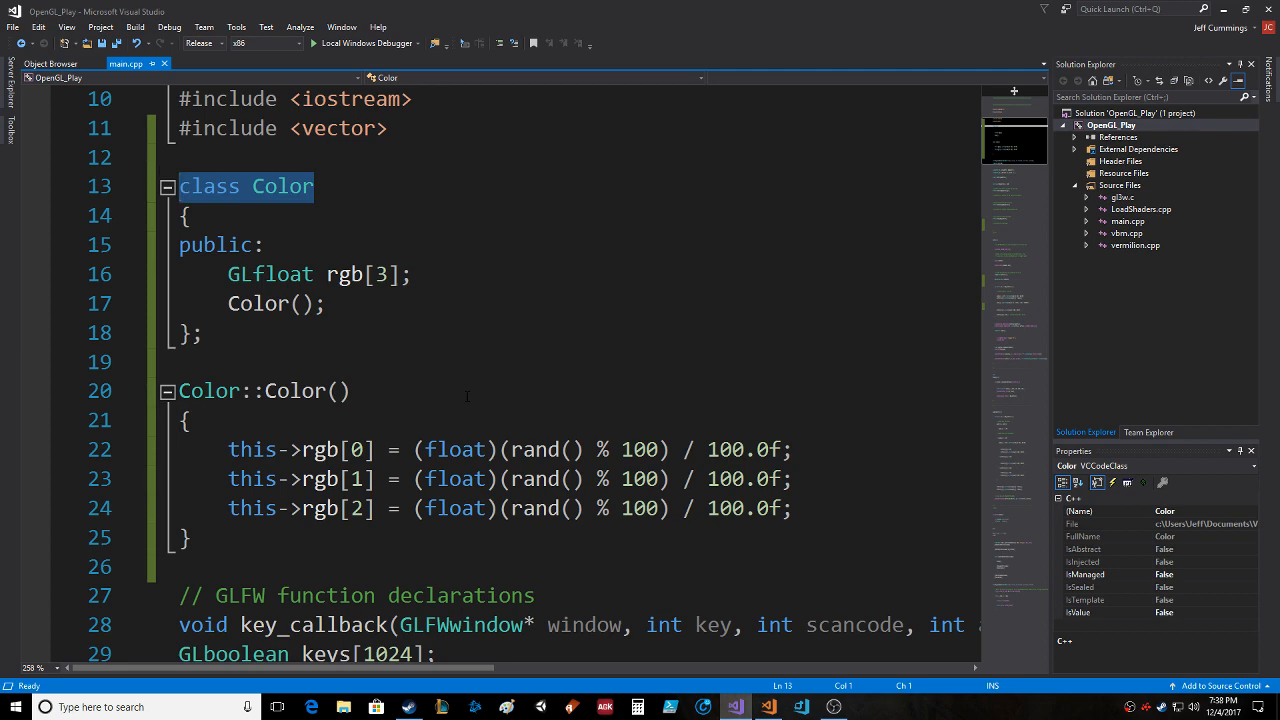
scroll("down", 3)
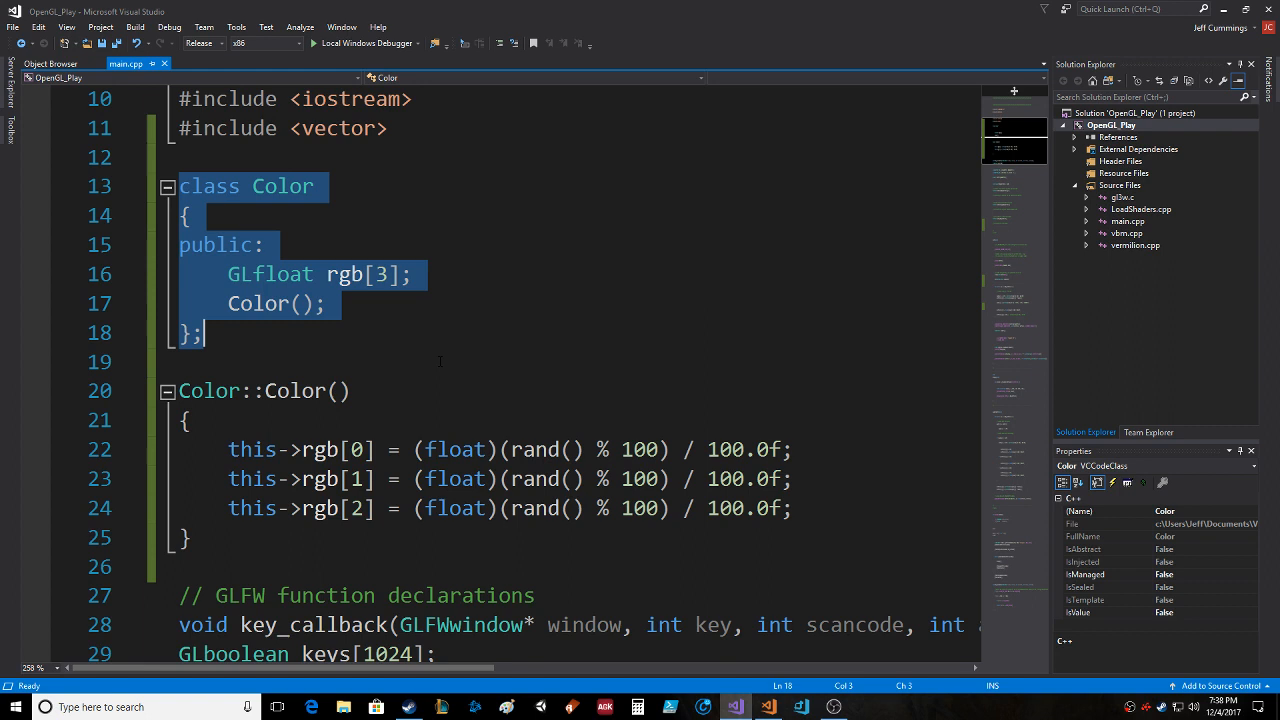
mouse_move(488, 363)
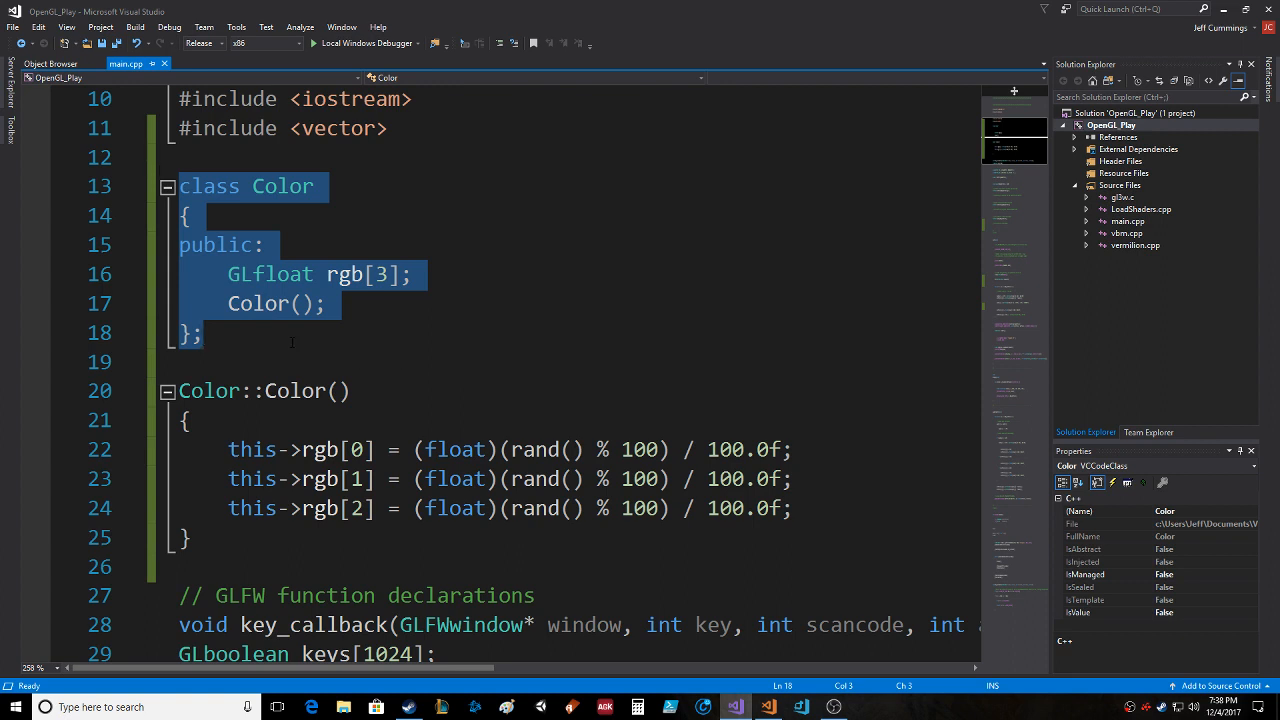
mouse_move(322, 303)
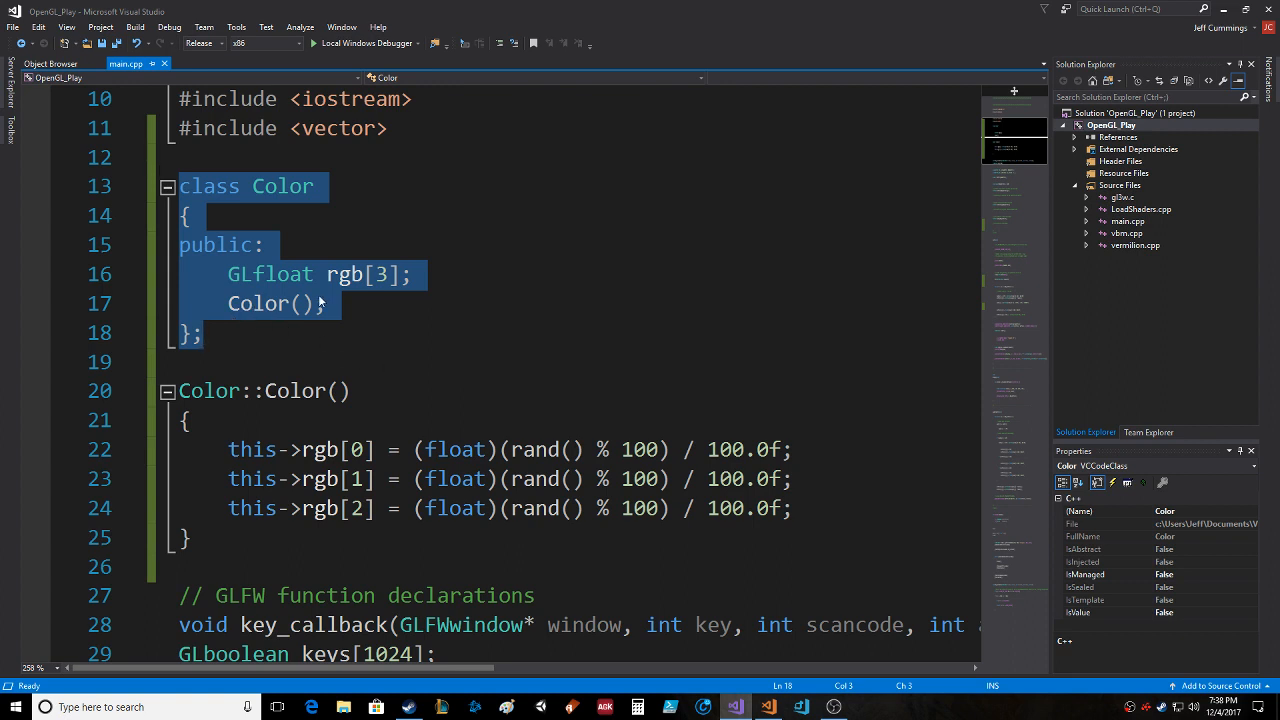
mouse_move(240, 312)
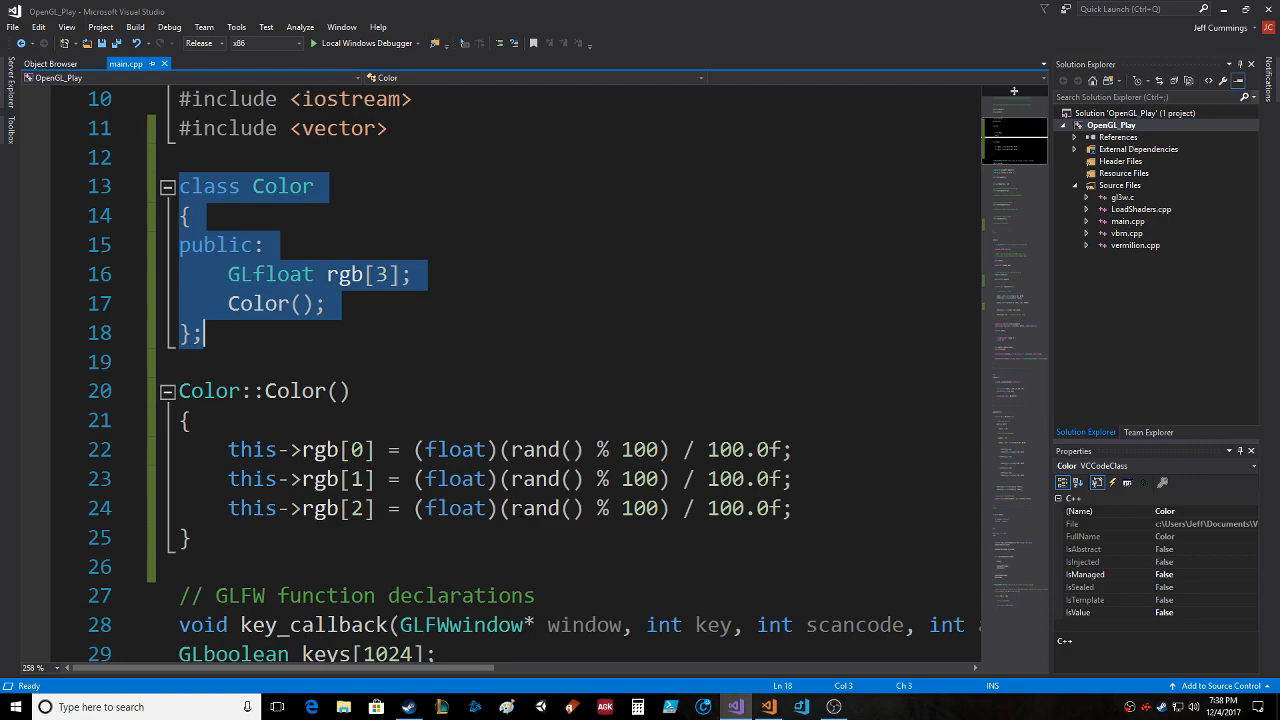
scroll("down", 3)
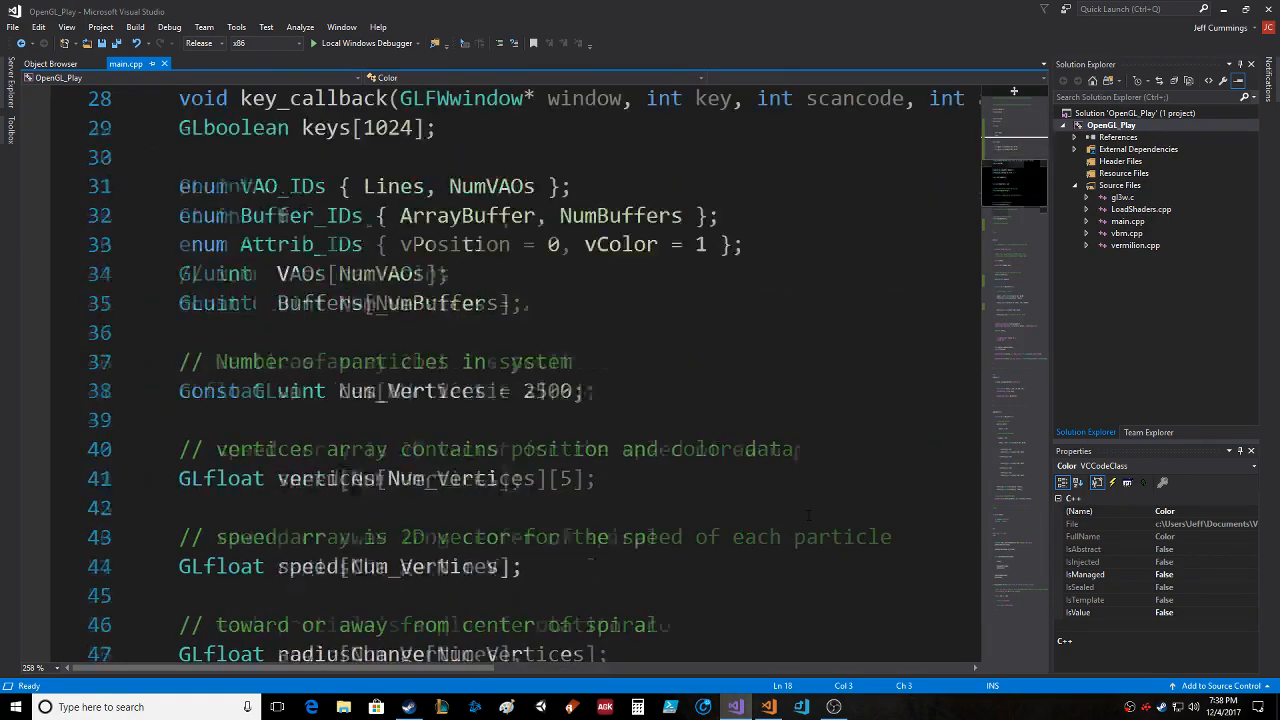
scroll("down", 3)
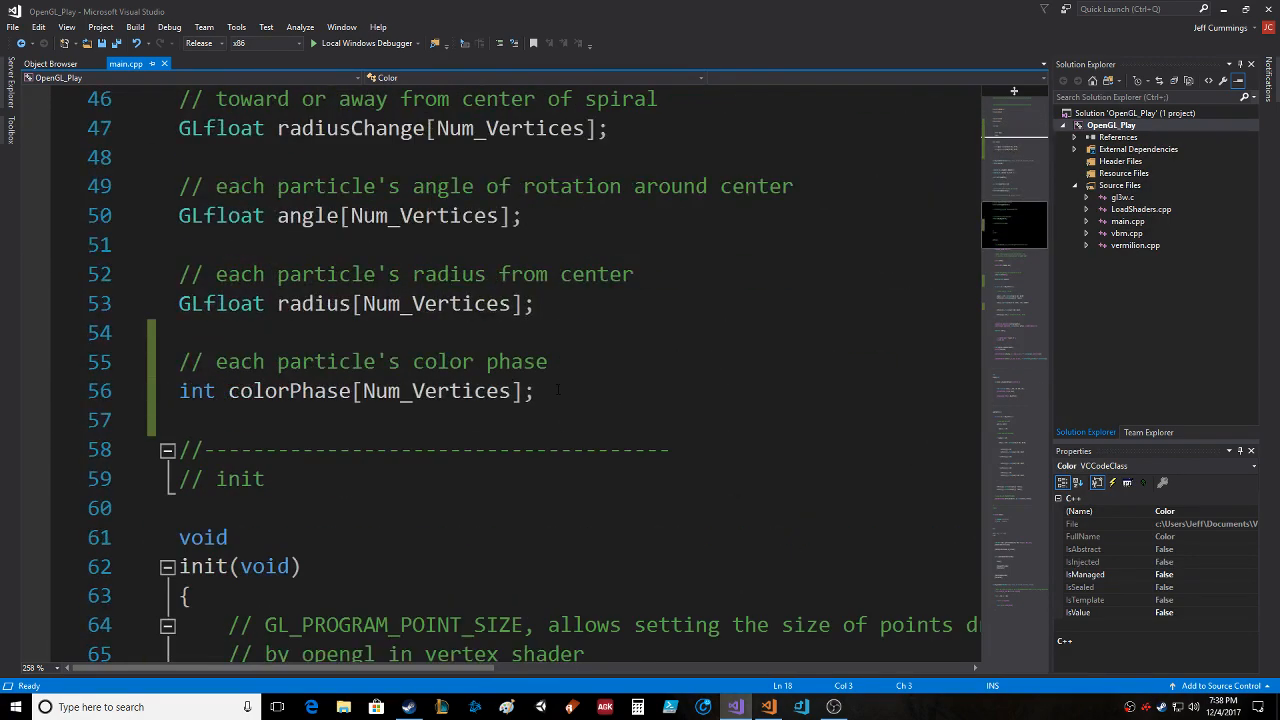
triple_click(355, 391)
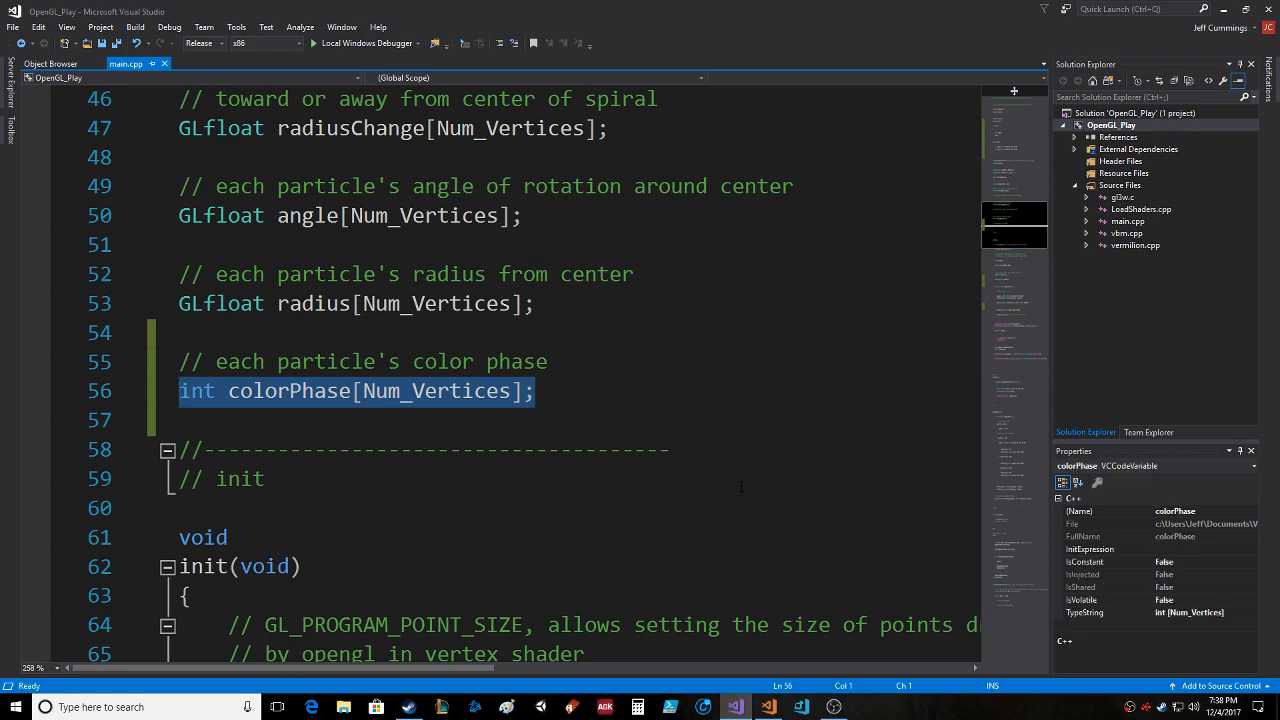
- Set the first particle colour value to phaseList[0].rgb[0], then select the second value
scroll("down", 3)
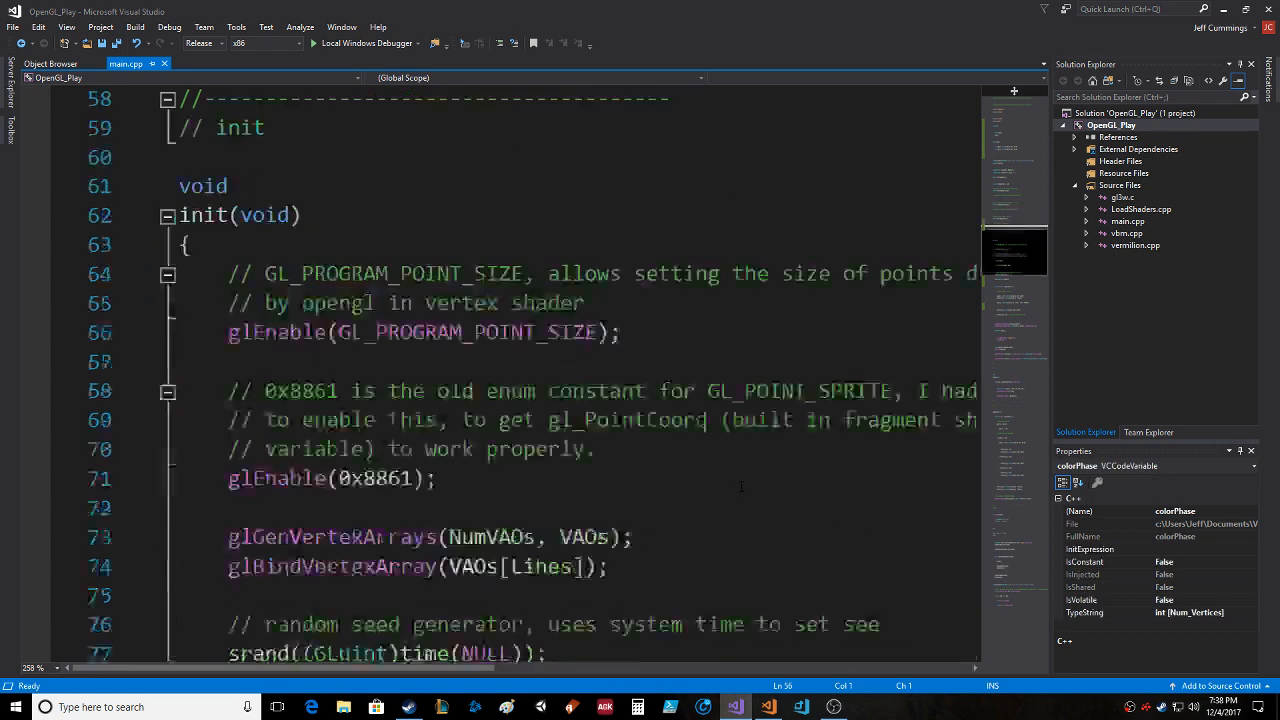
scroll("down", 3)
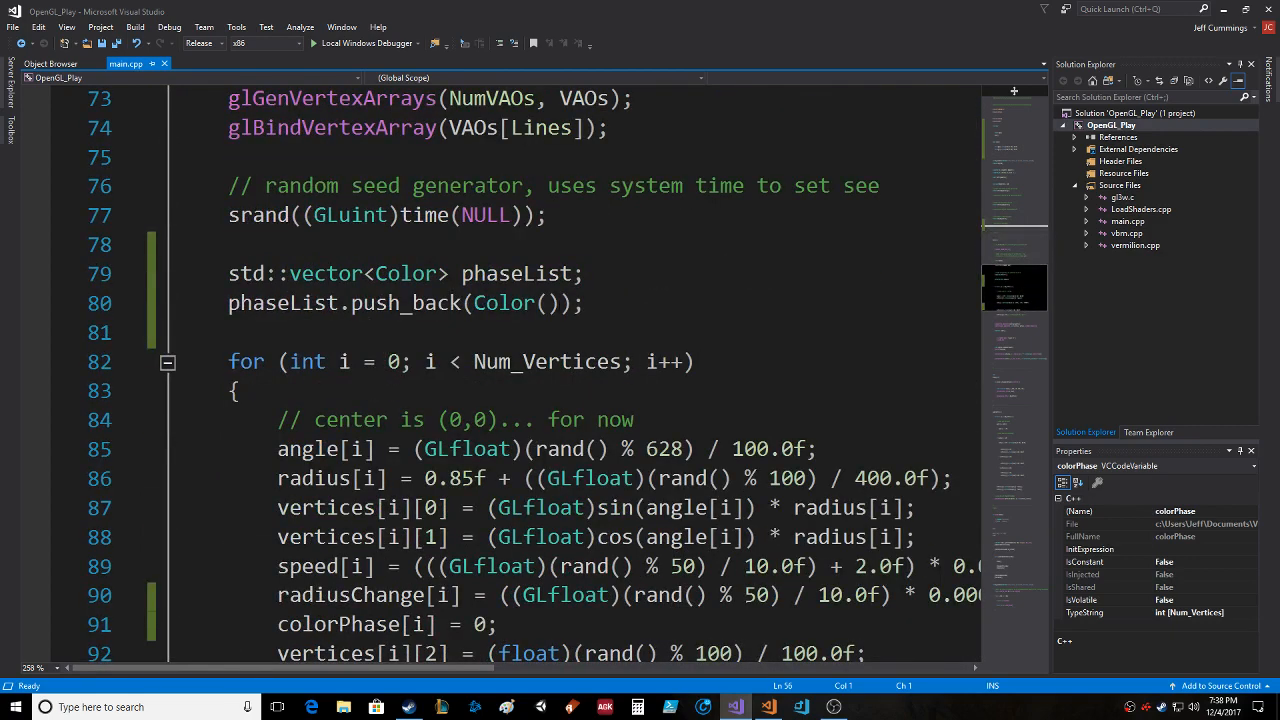
left_click(581, 303)
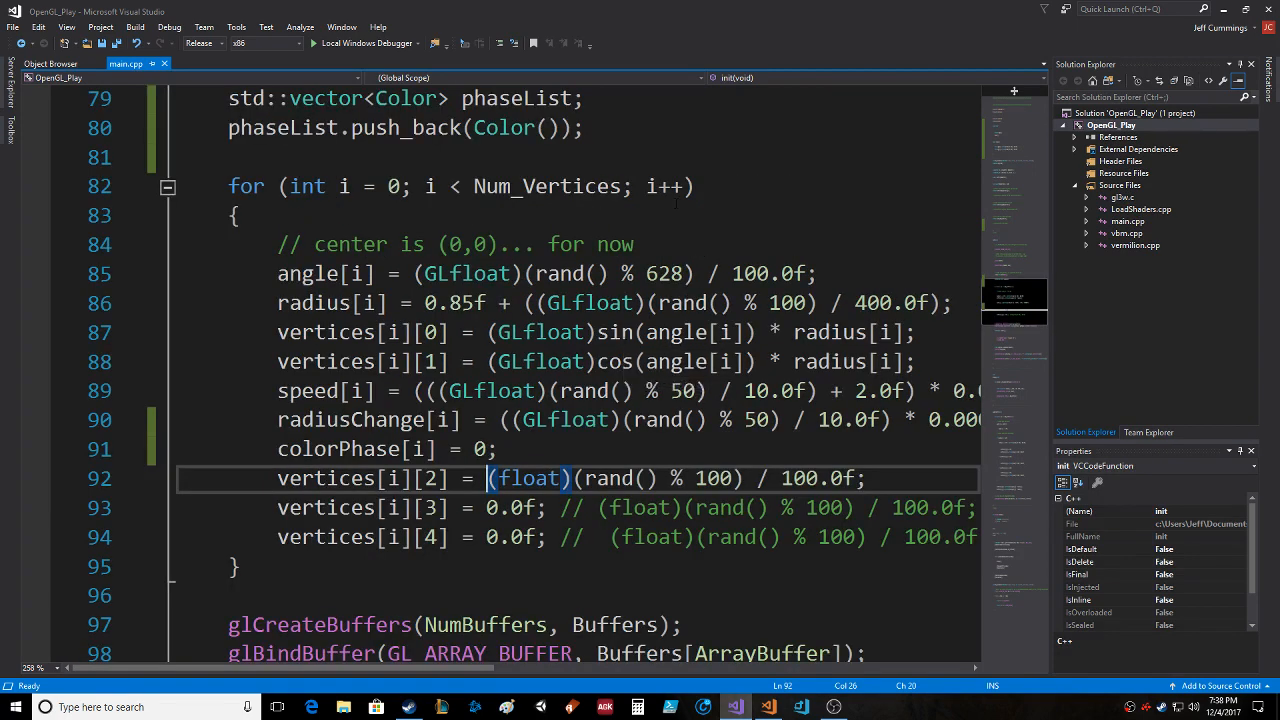
type("phaseList[0")
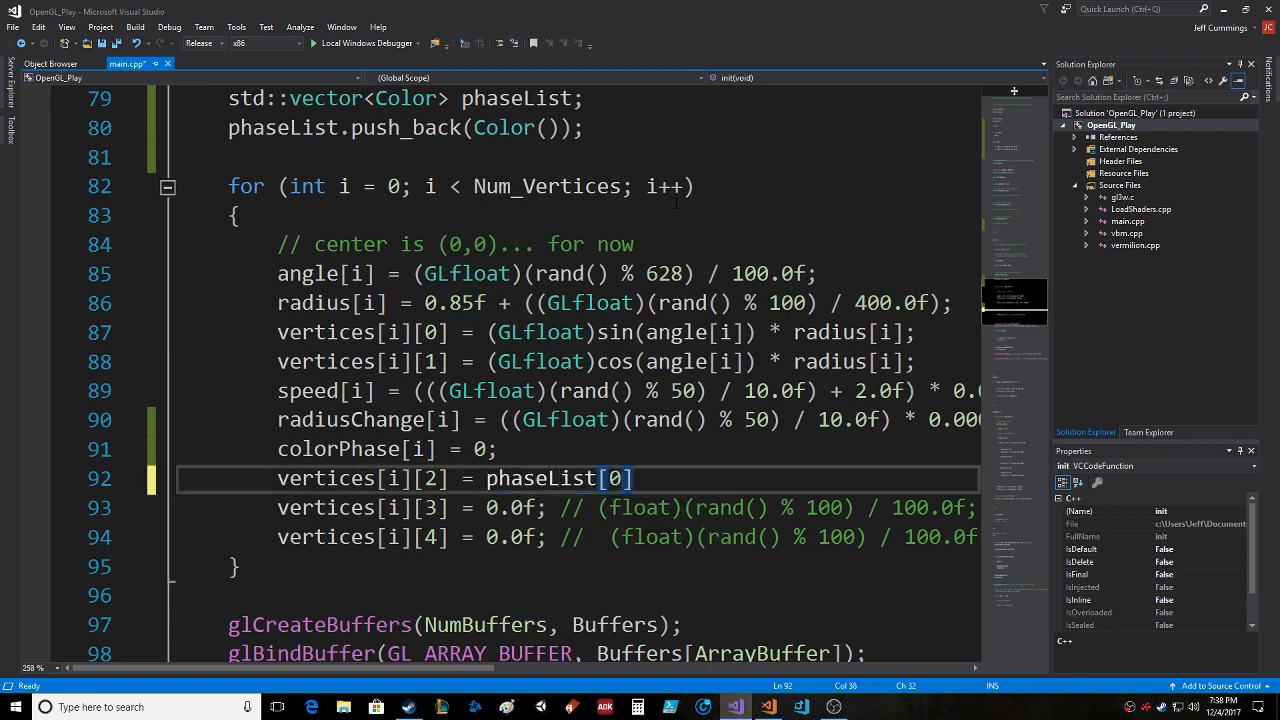
type(".re")
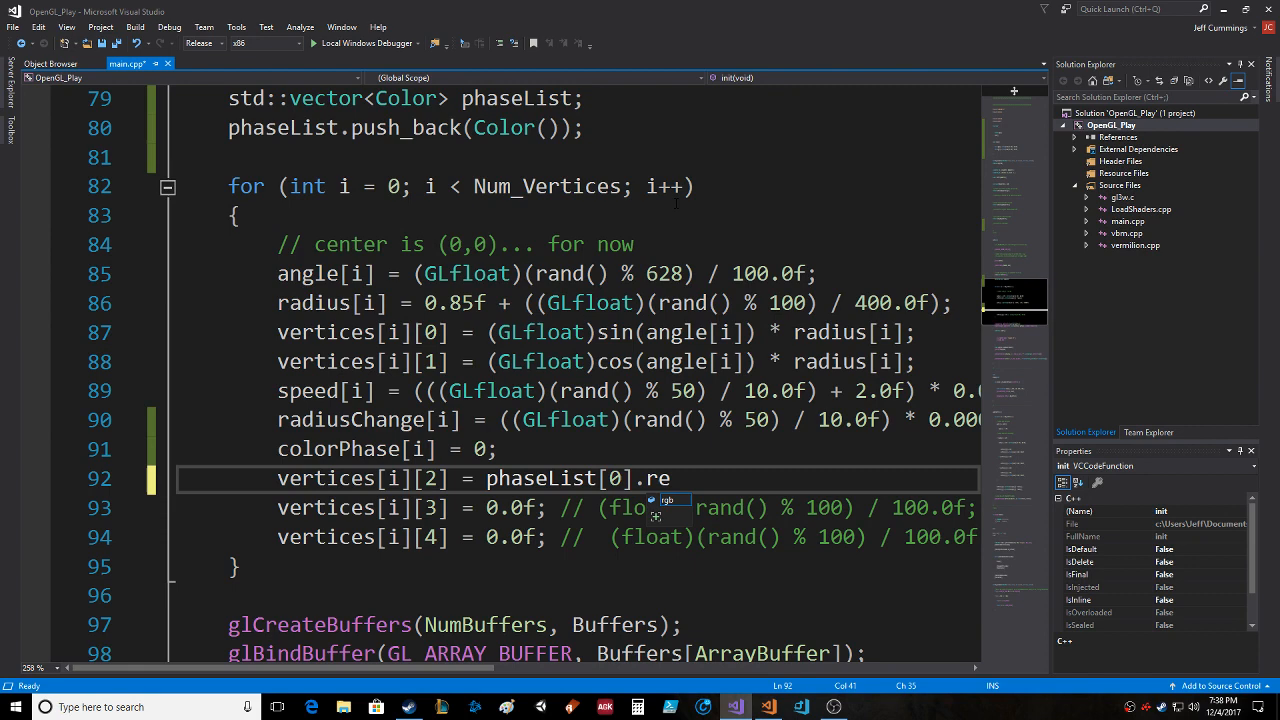
type("gb[0]")
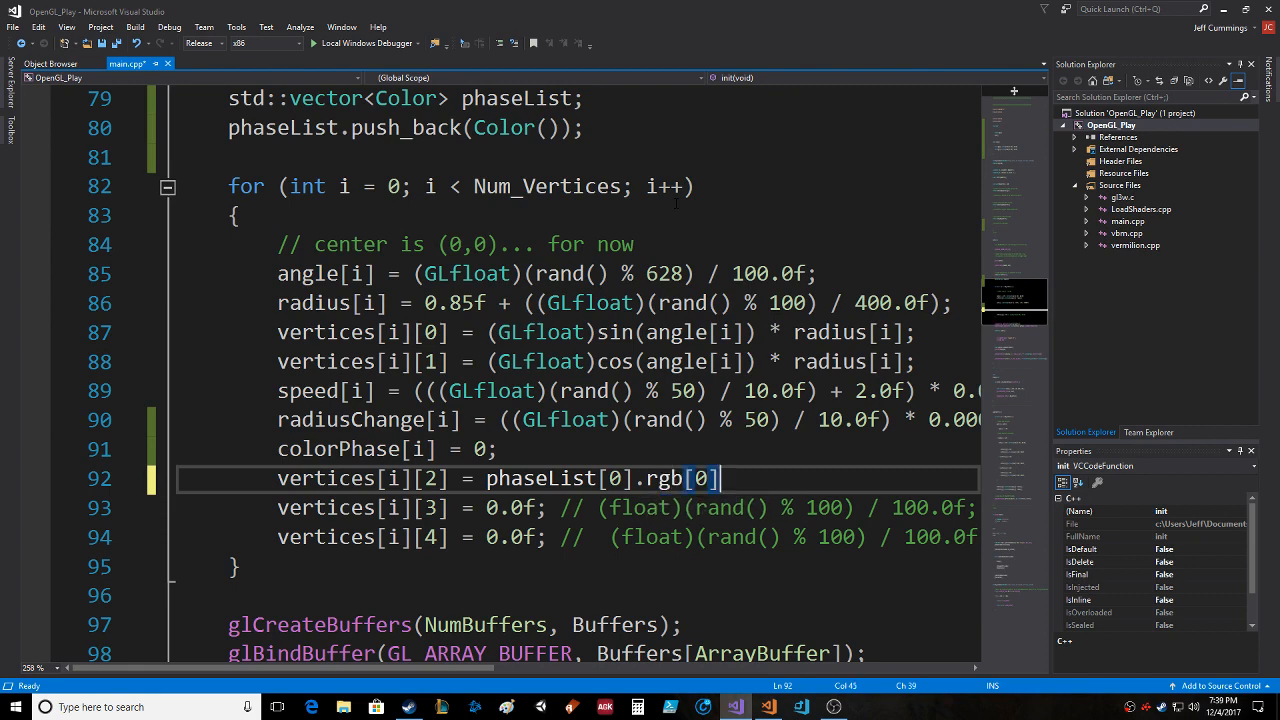
type(";")
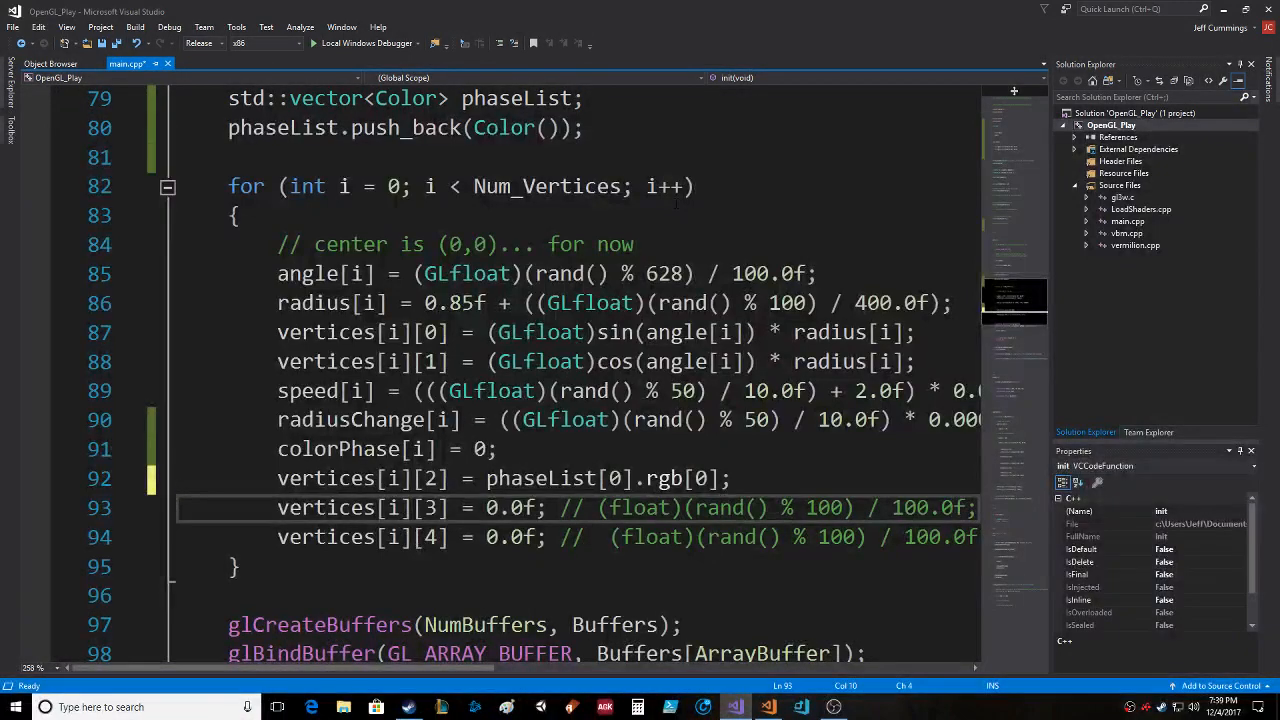
double_click(540, 478)
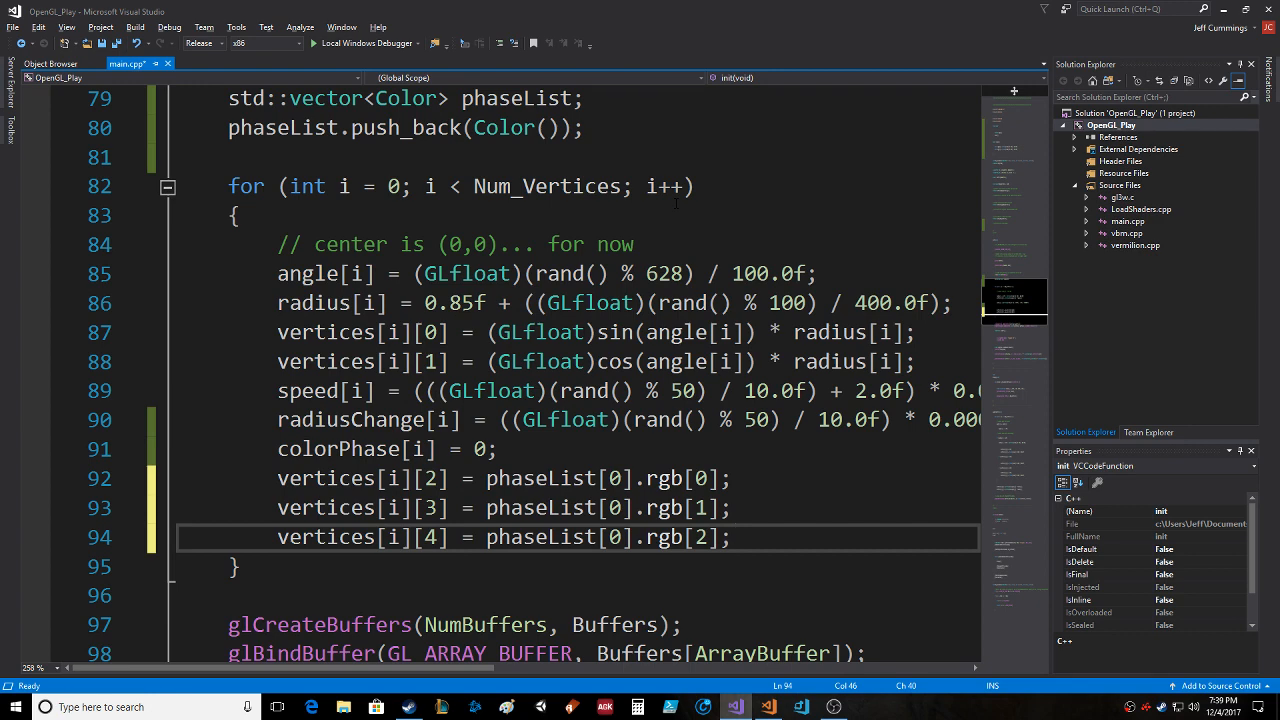
mouse_move(580, 537)
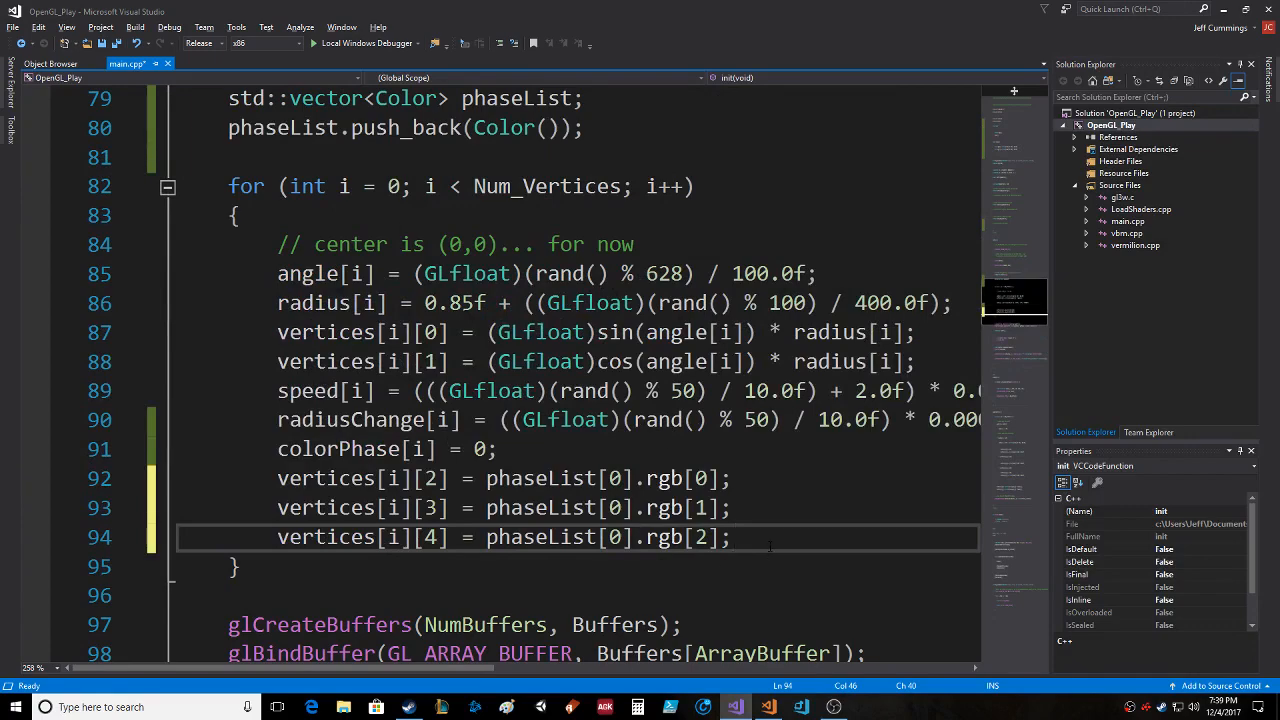
scroll("down", 3)
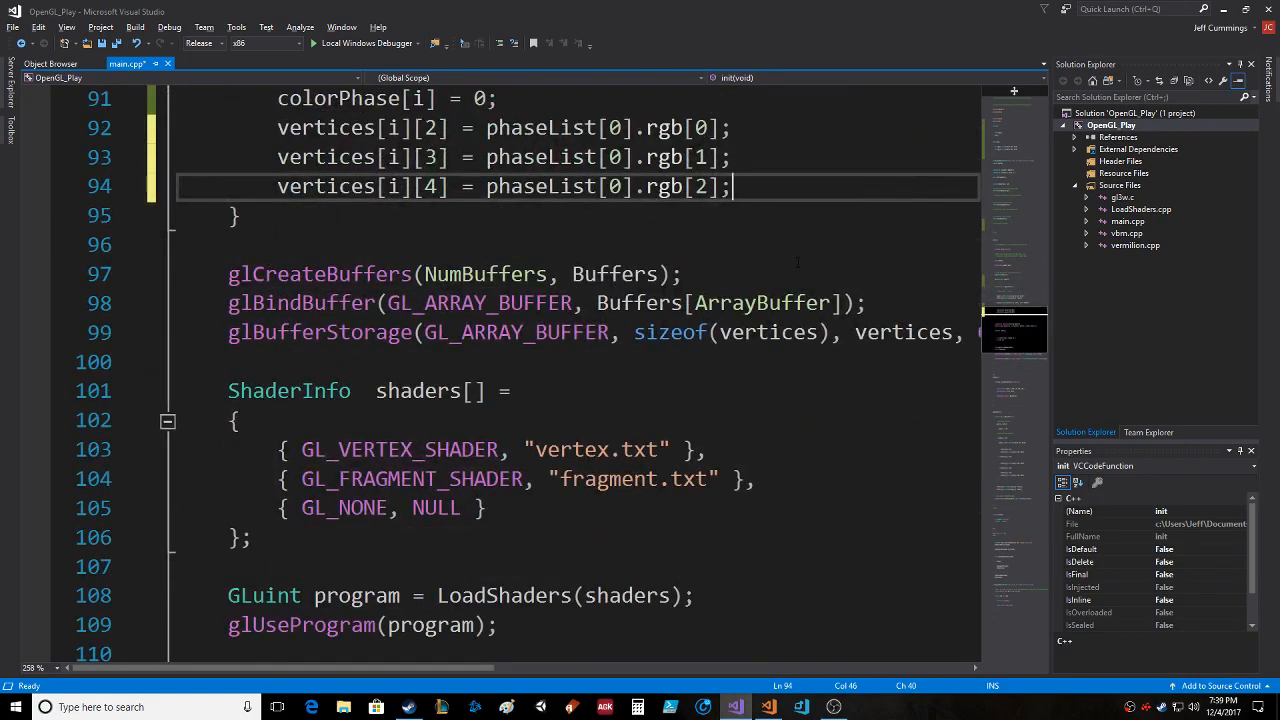
scroll("down", 3)
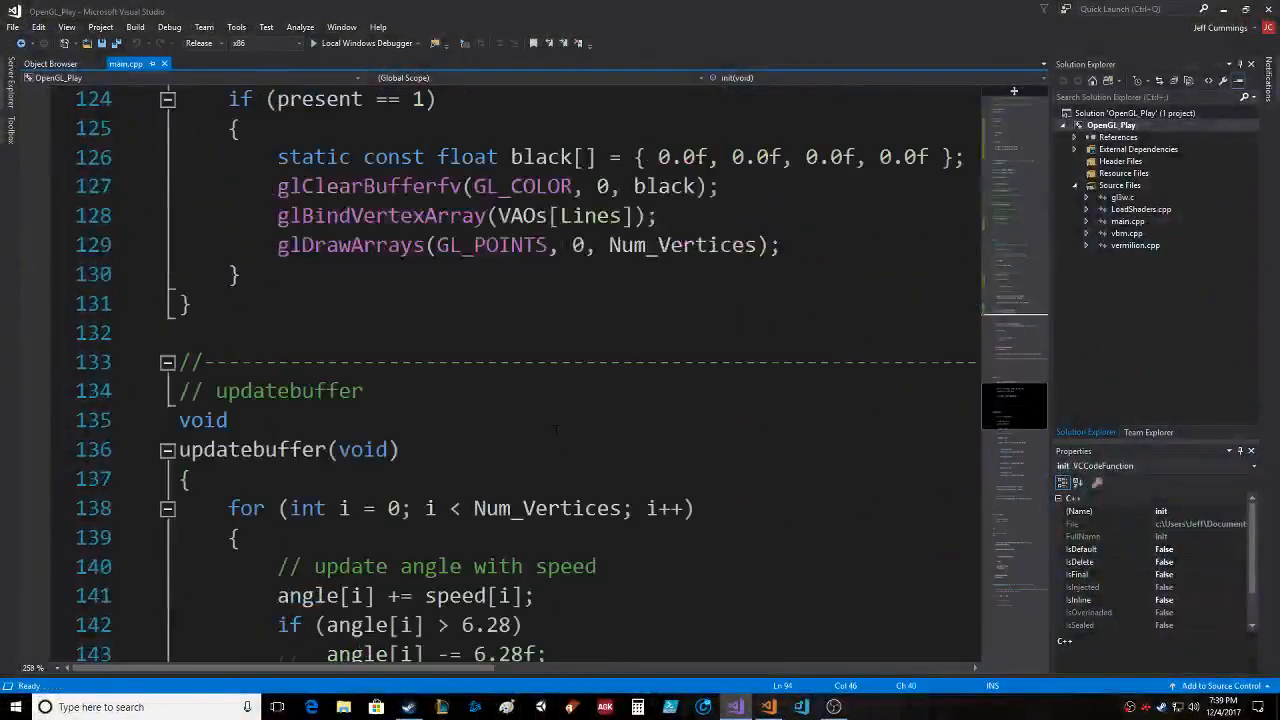
scroll("down", 3)
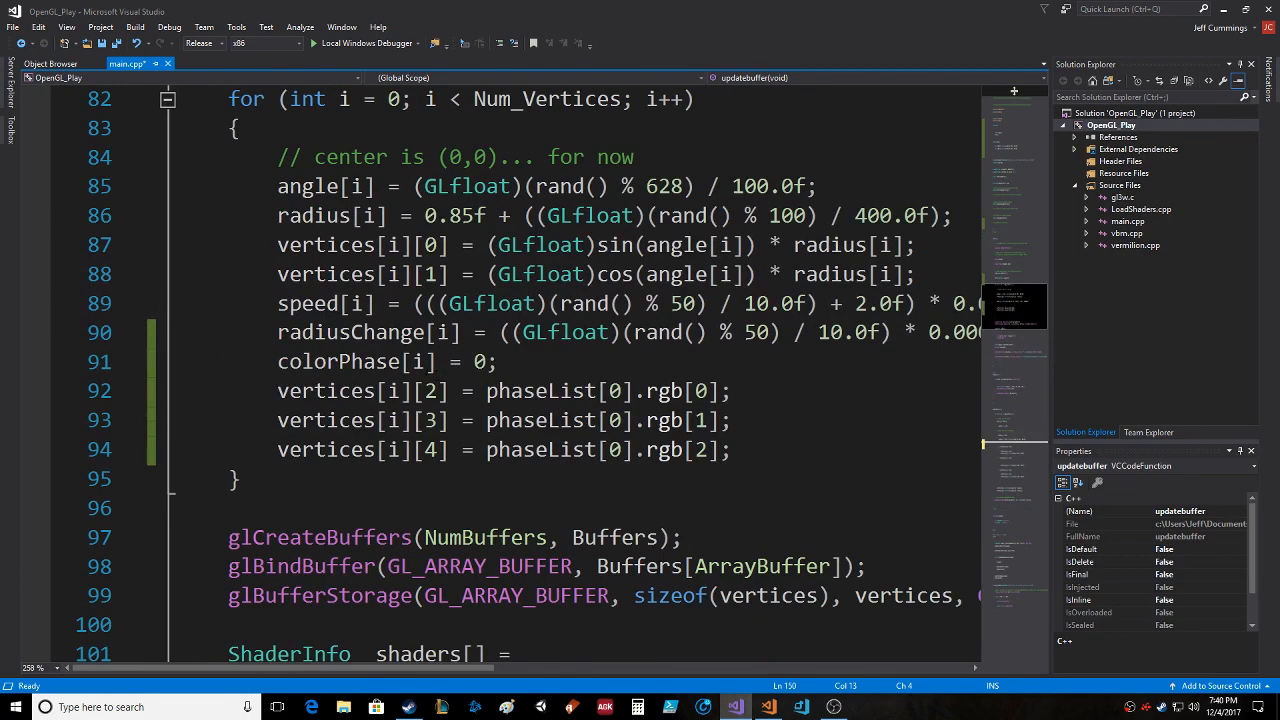
- Add colorPhase[i]++; under the radius reset in updatebuffer
scroll("down", 3)
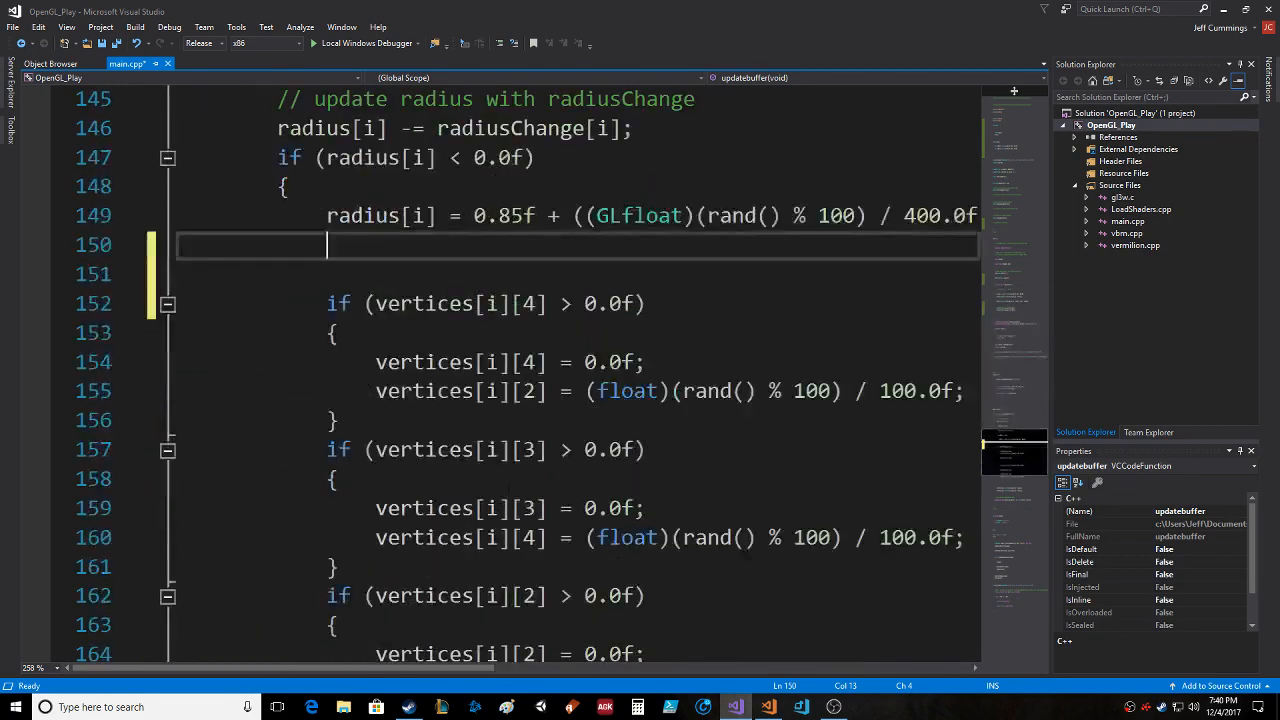
type("colorPhase")
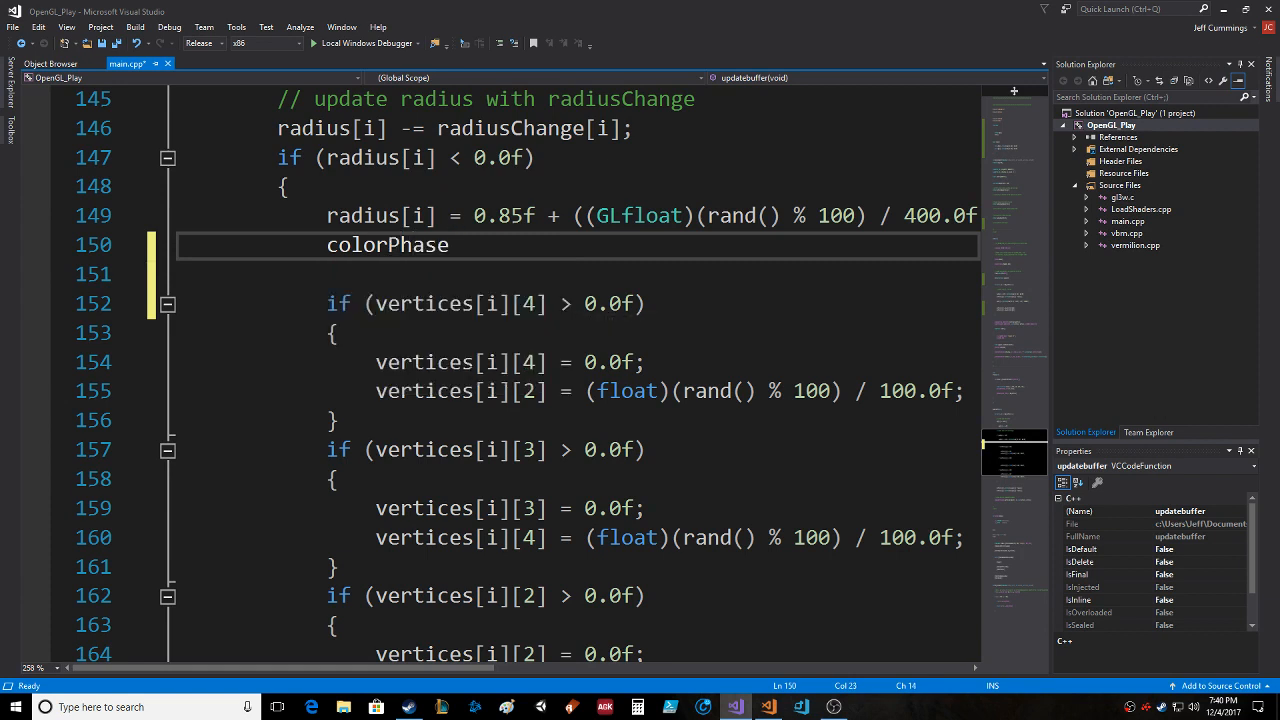
type("[i]++")
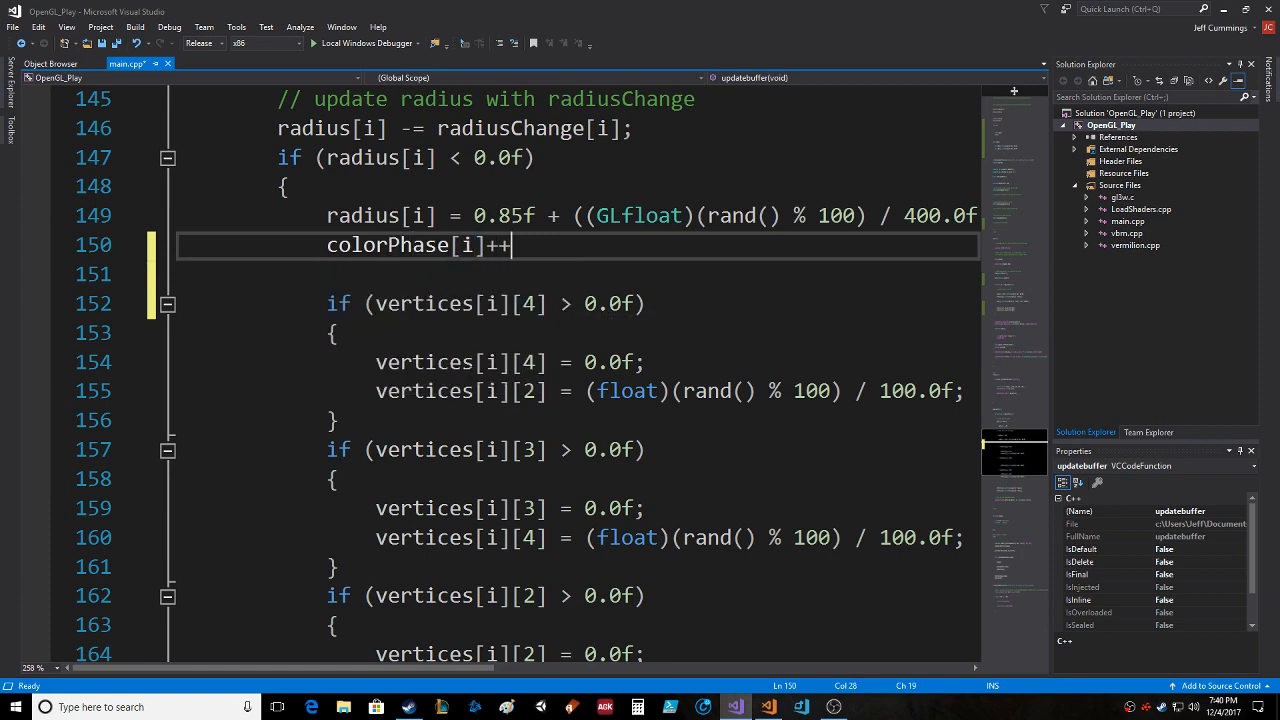
type(";")
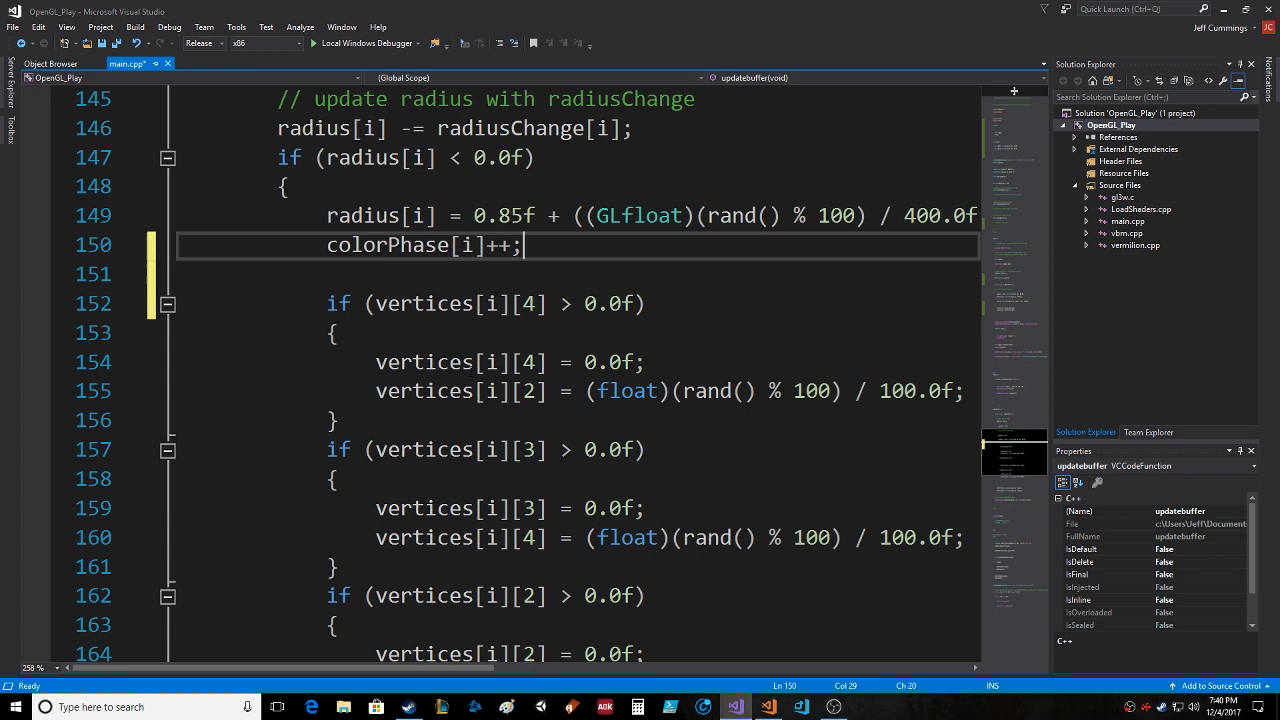
- Begin the check if (colorPhase[i] > phaseList) after the increment
type("if")
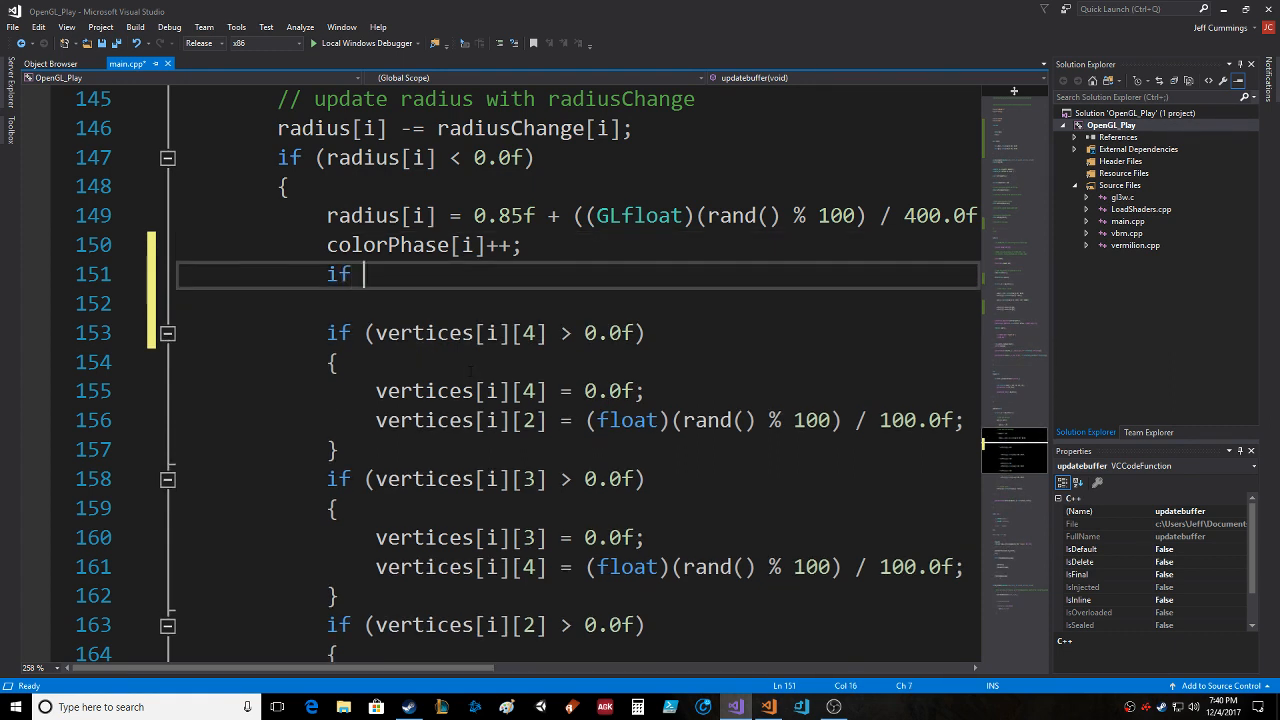
type("(")
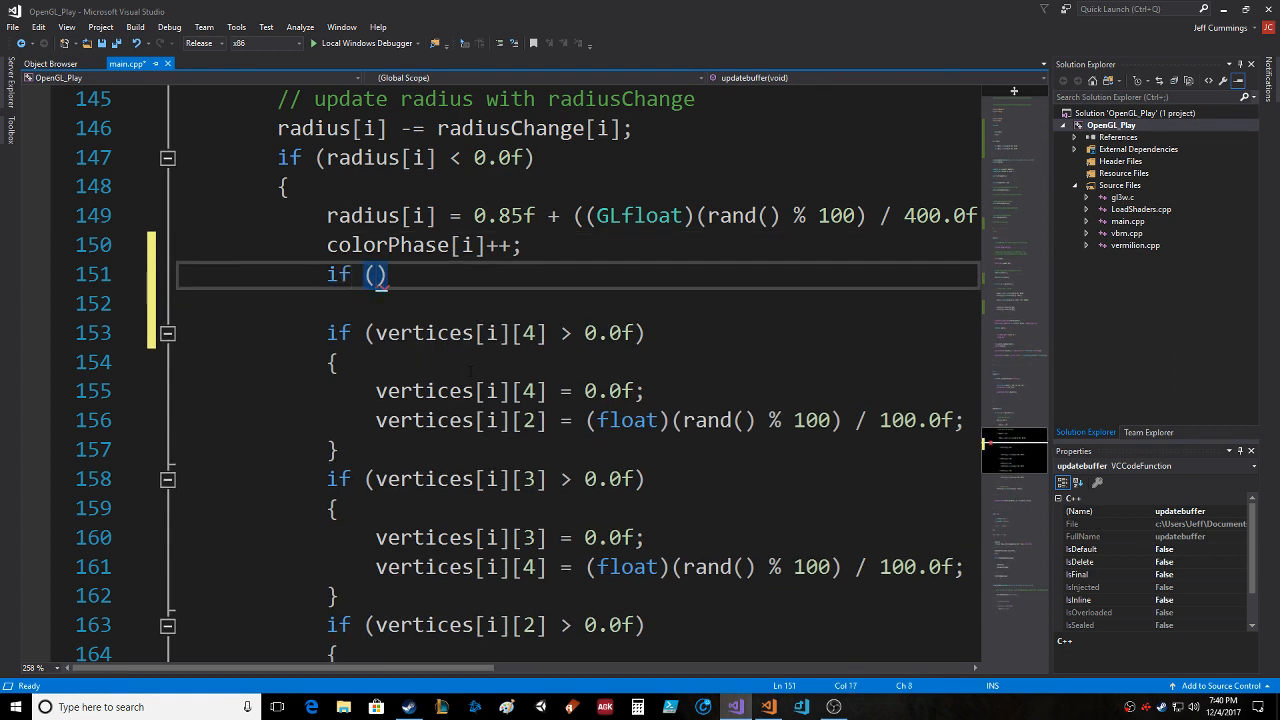
type("colorPhase")
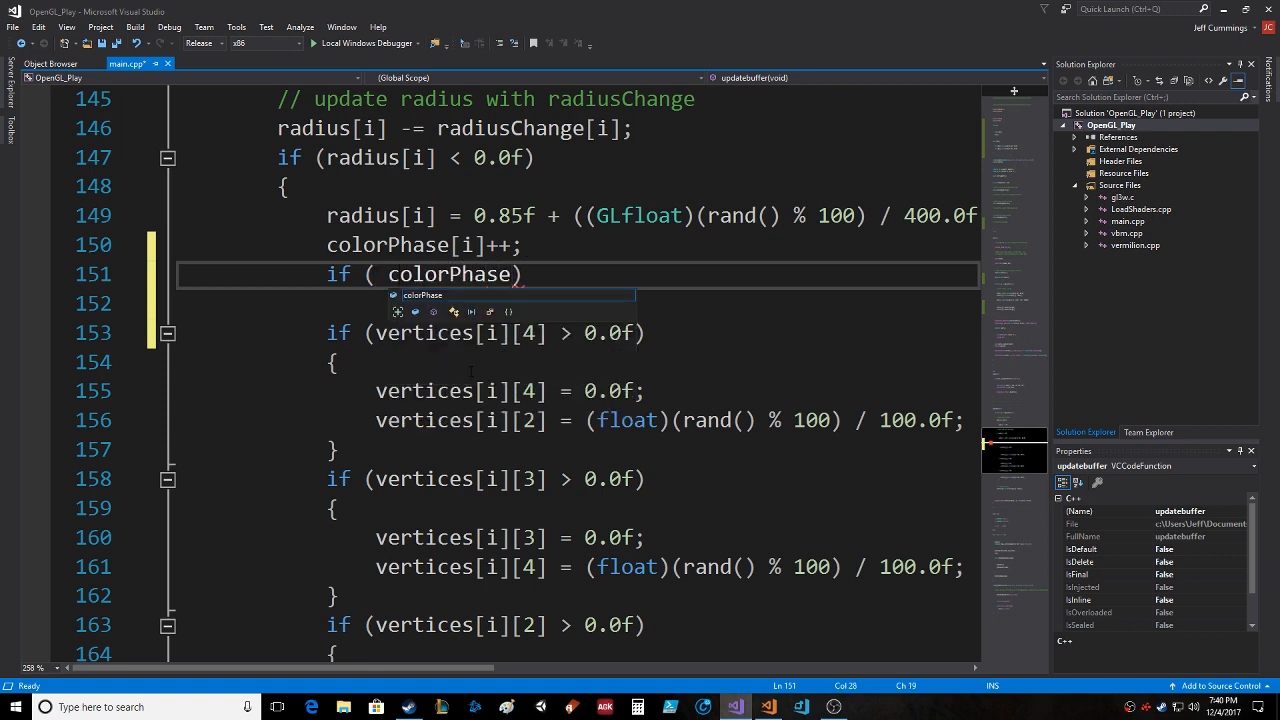
type("[i] >")
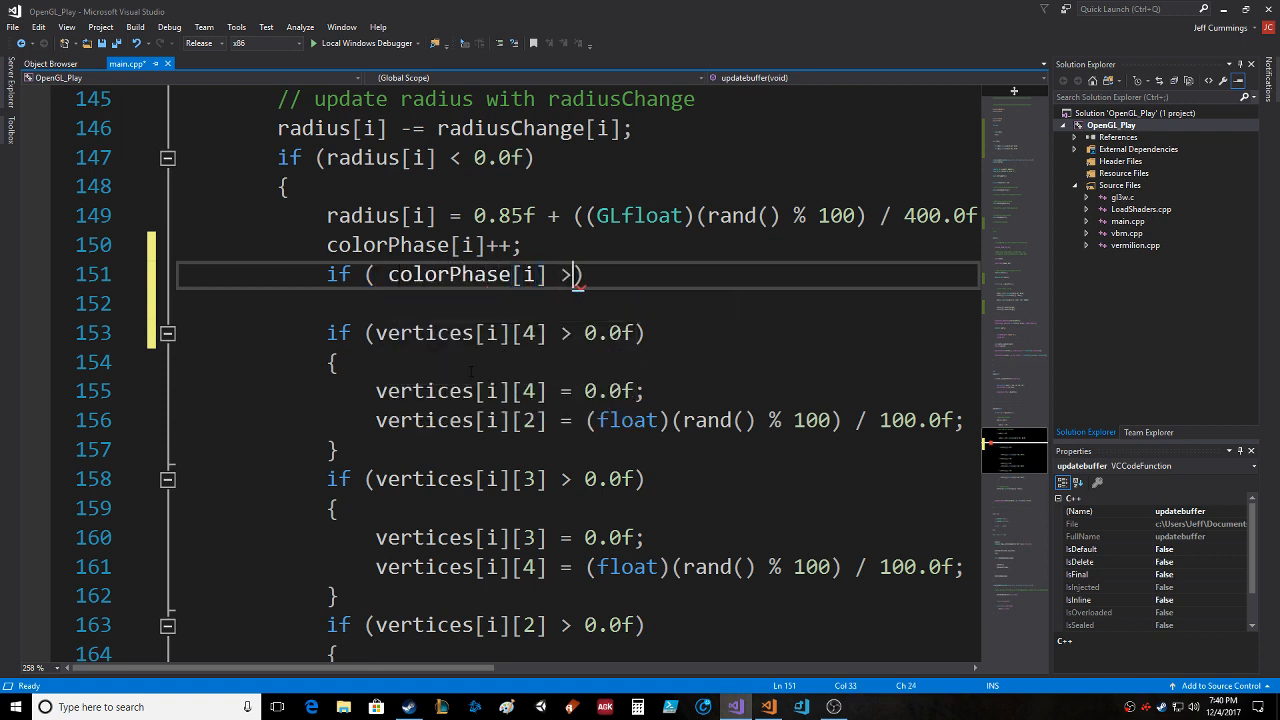
type("\" \"")
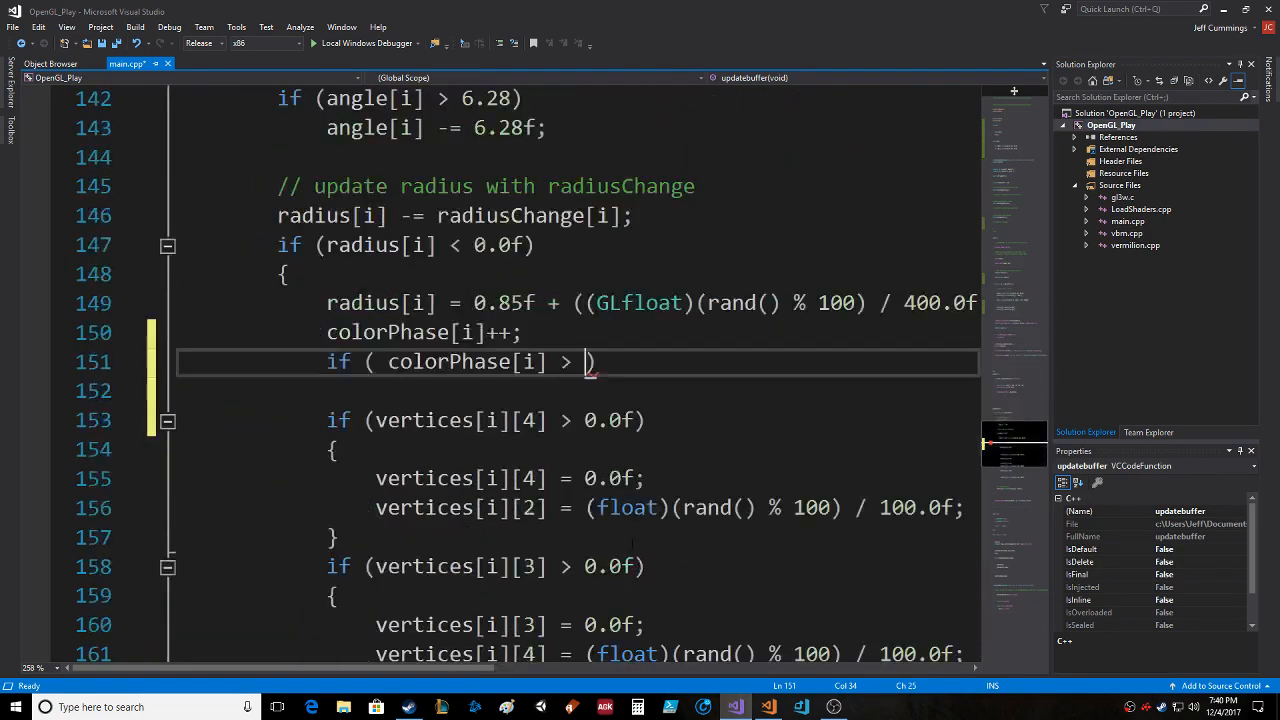
type("phase")
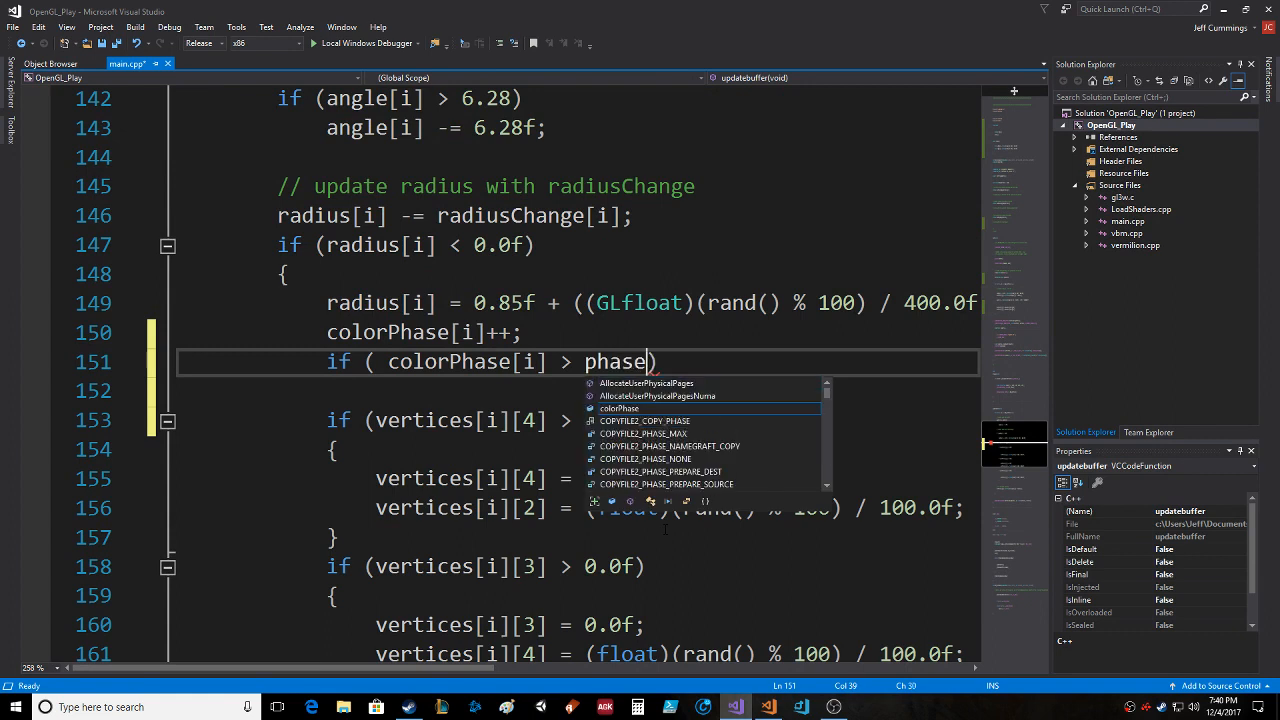
type("List)")
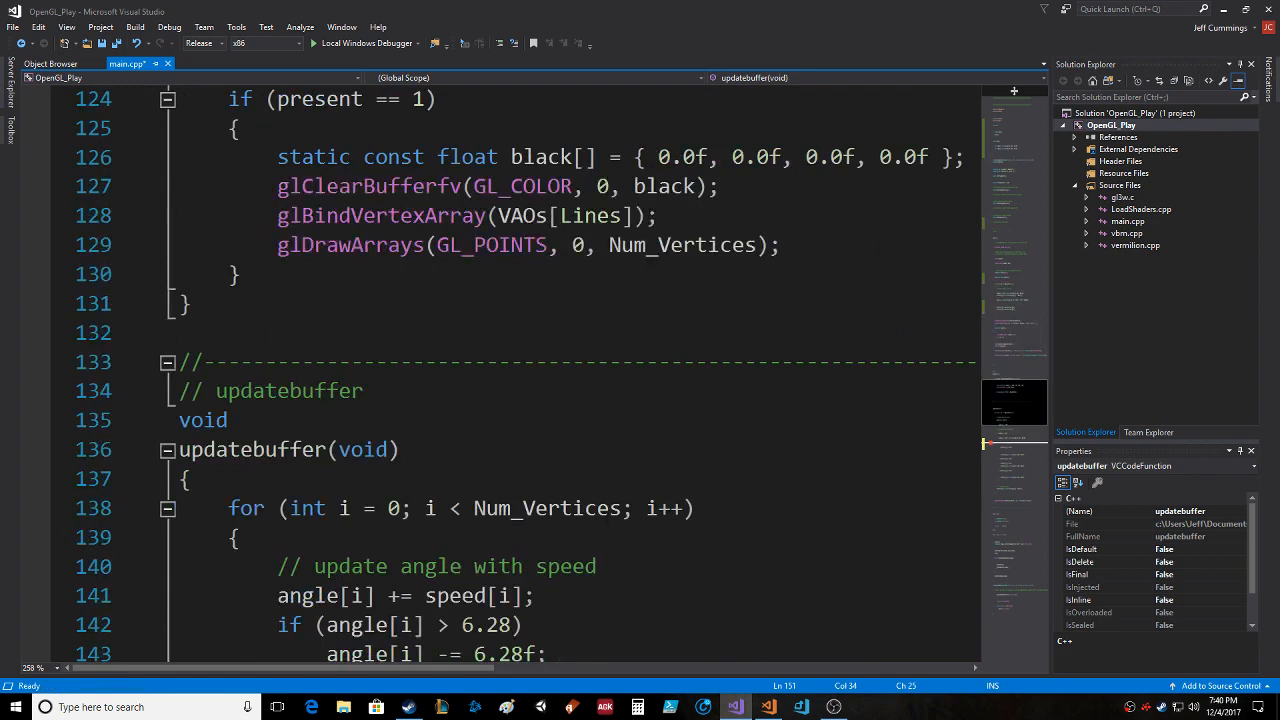
- Move the phaseList declaration out of init() as global std::vector<Color> phaseList;
scroll("down", 3)
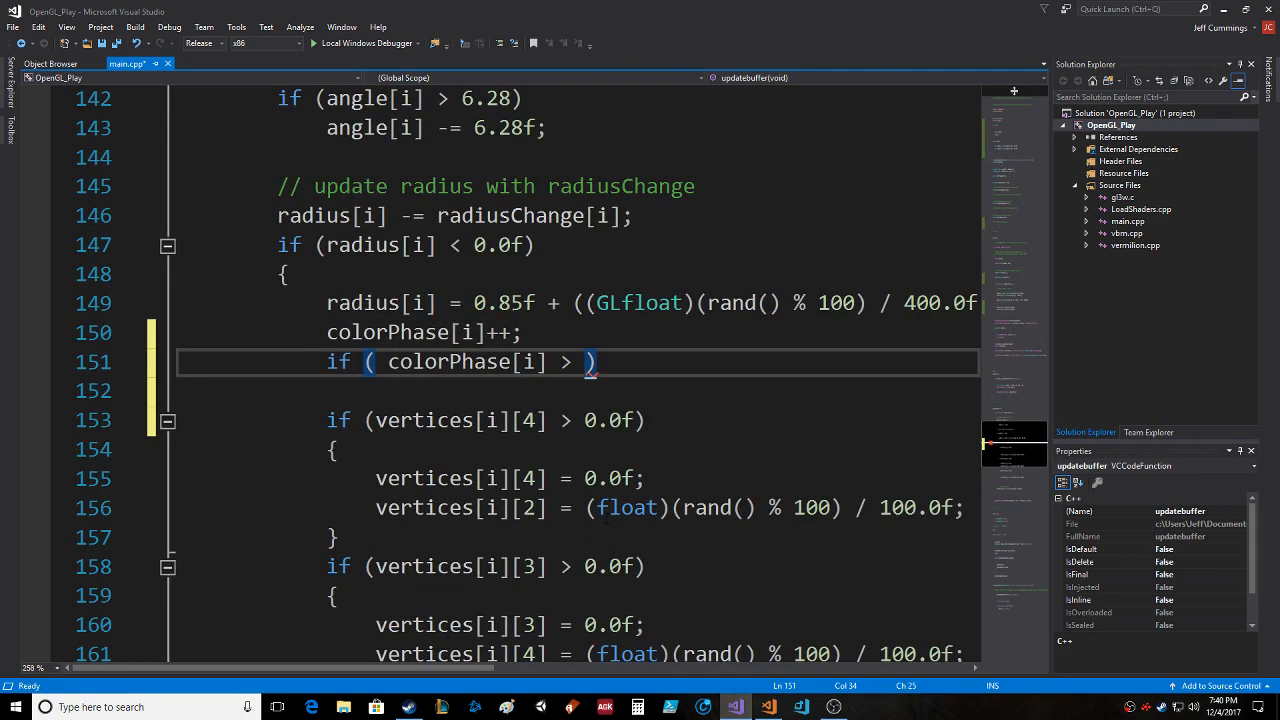
type("phaseList")
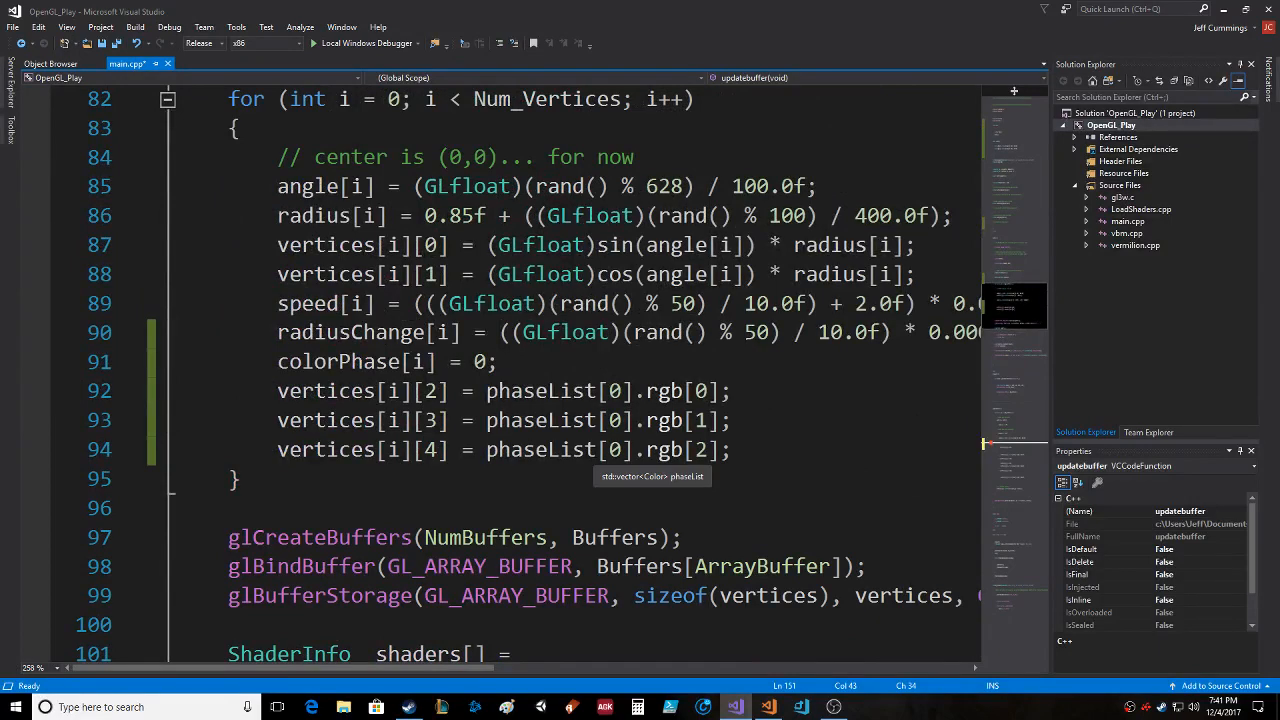
double_click(540, 450)
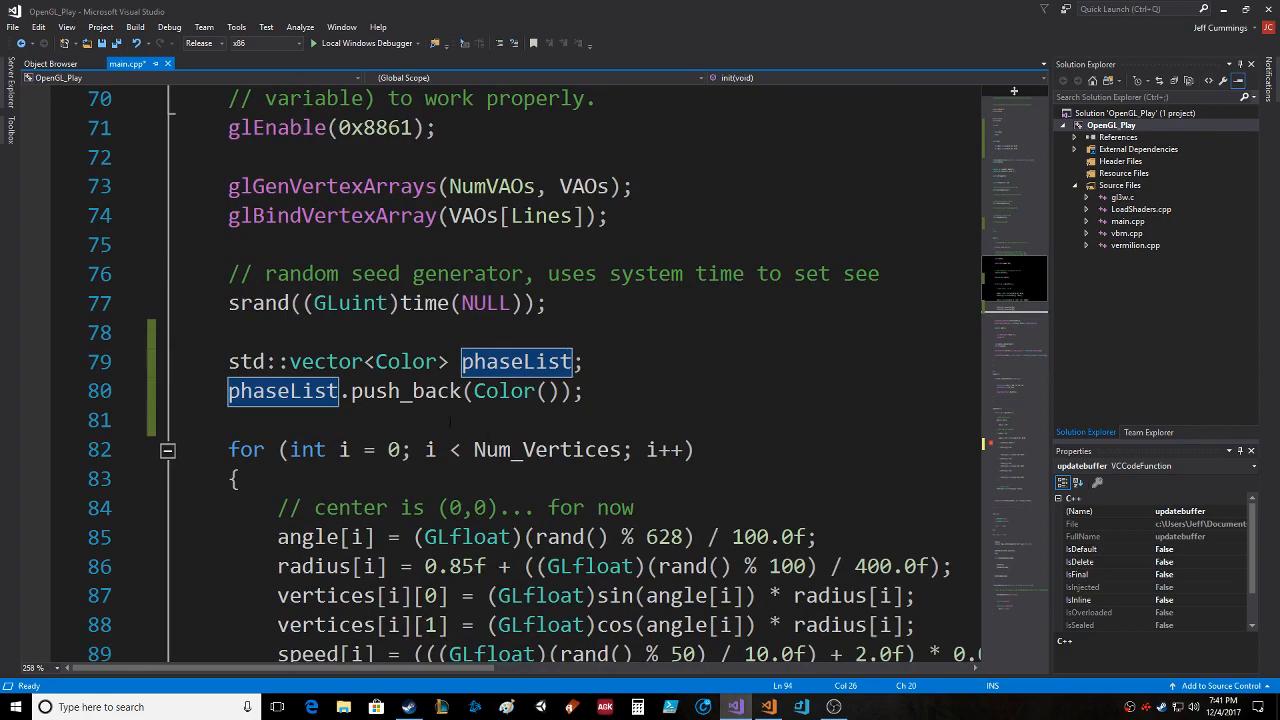
scroll("down", 3)
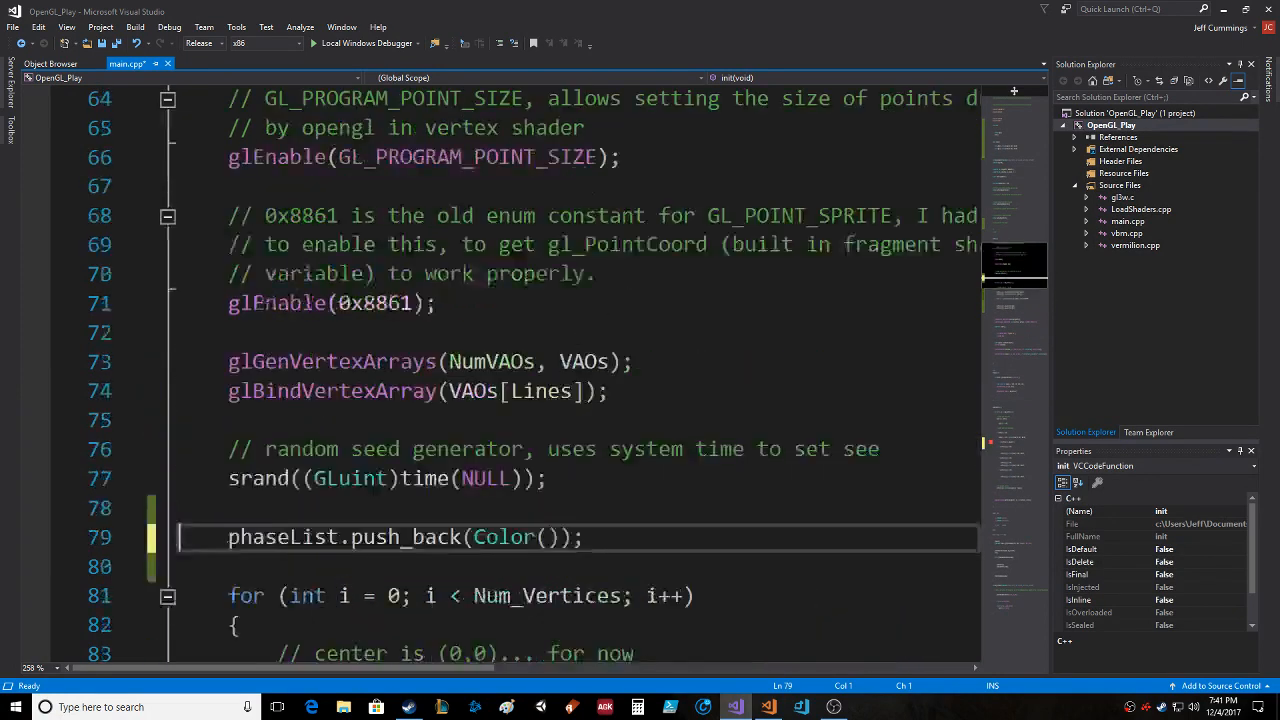
scroll("up", 3)
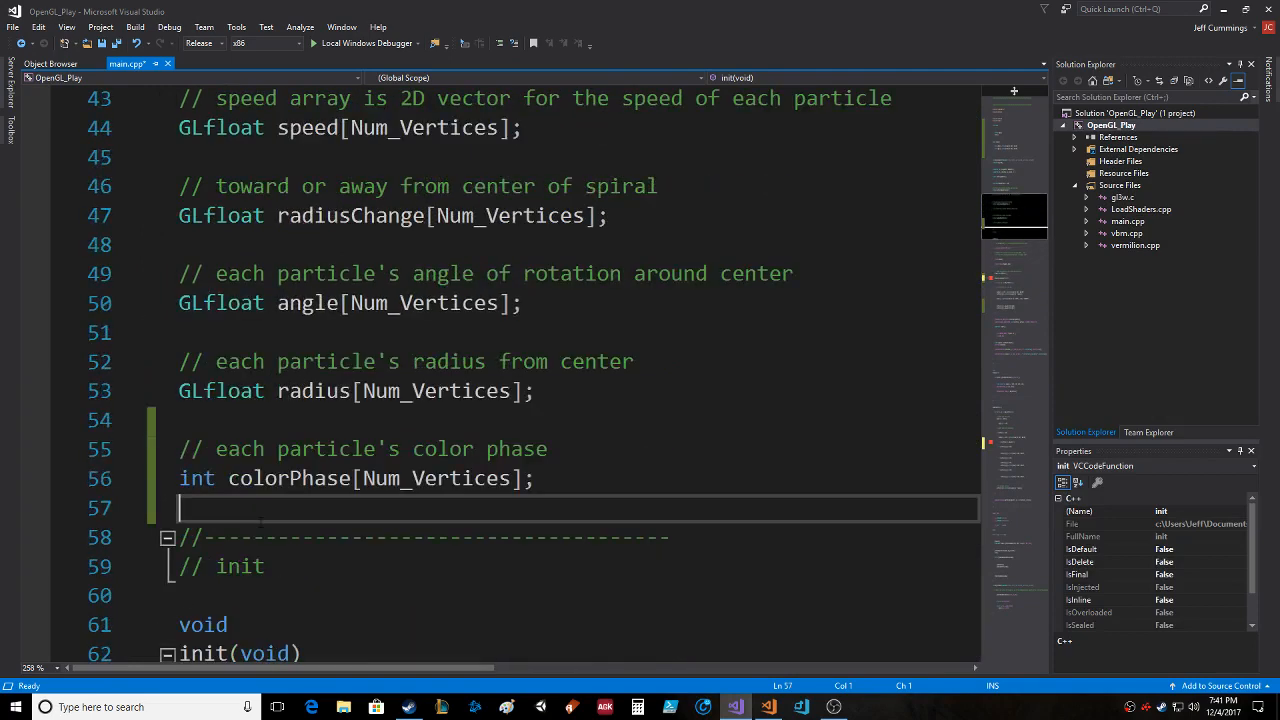
type("std::vector<Color> phaseList;")
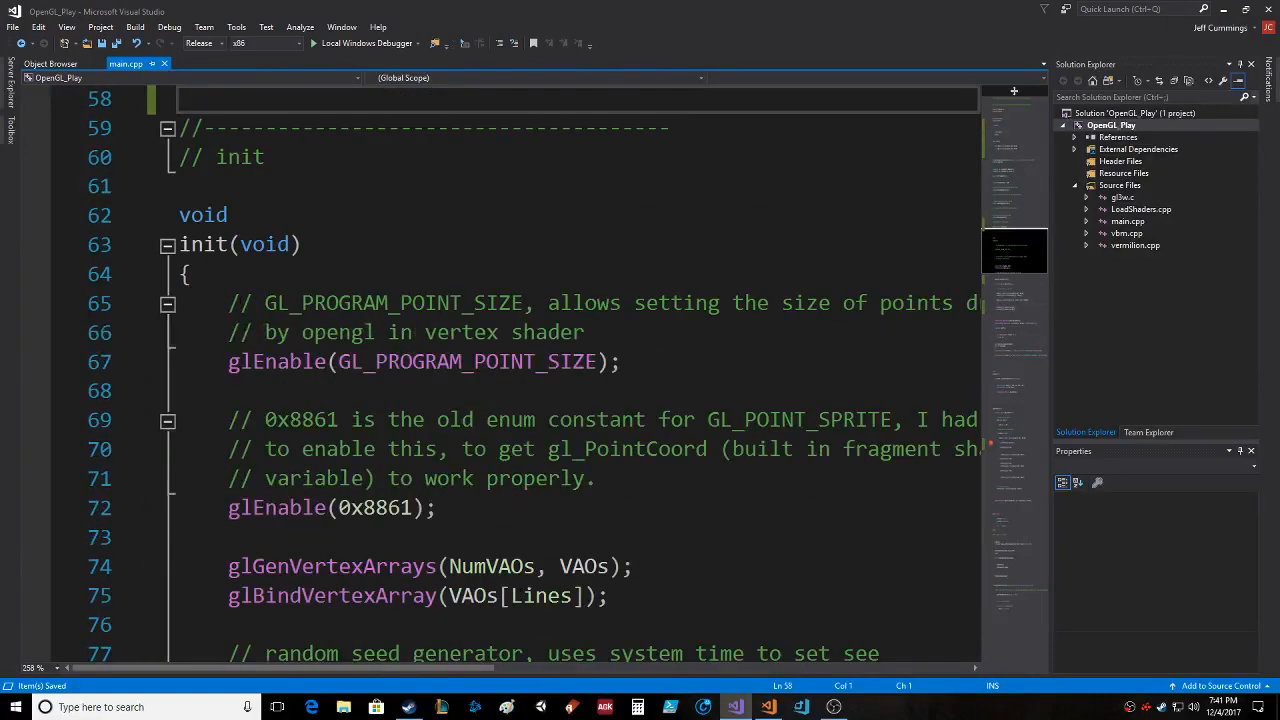
scroll("down", 3)
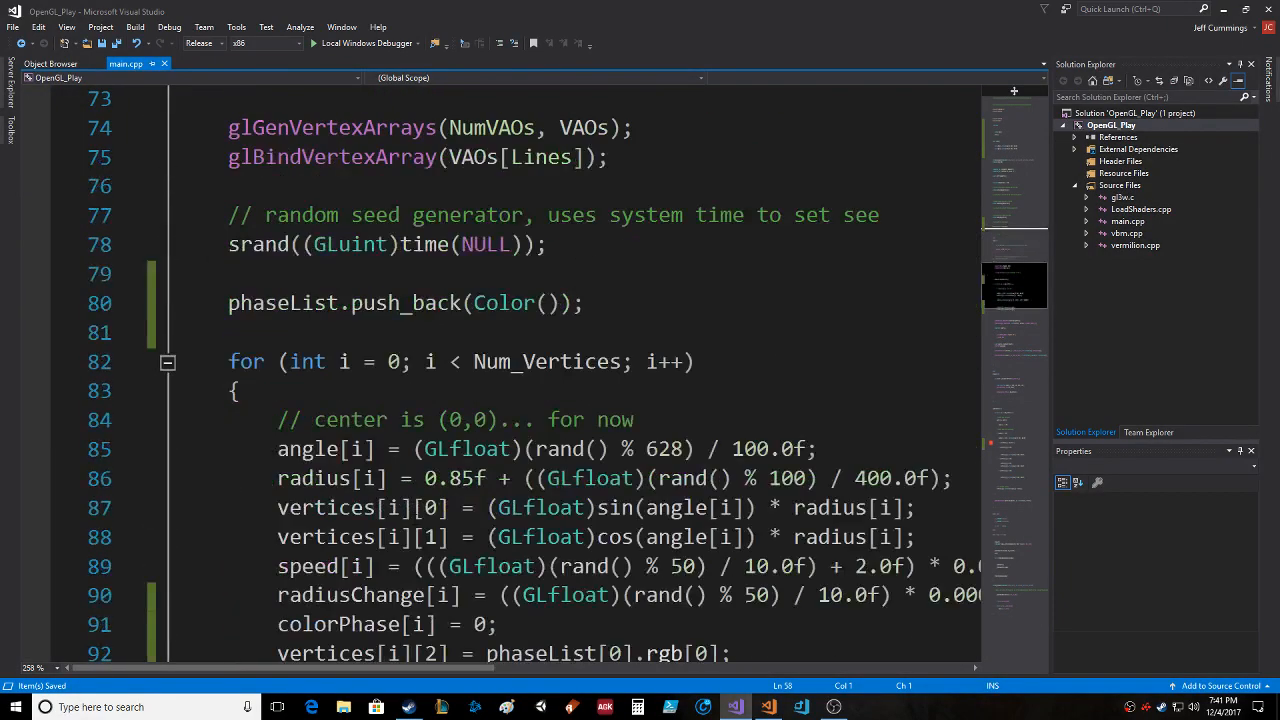
scroll("down", 3)
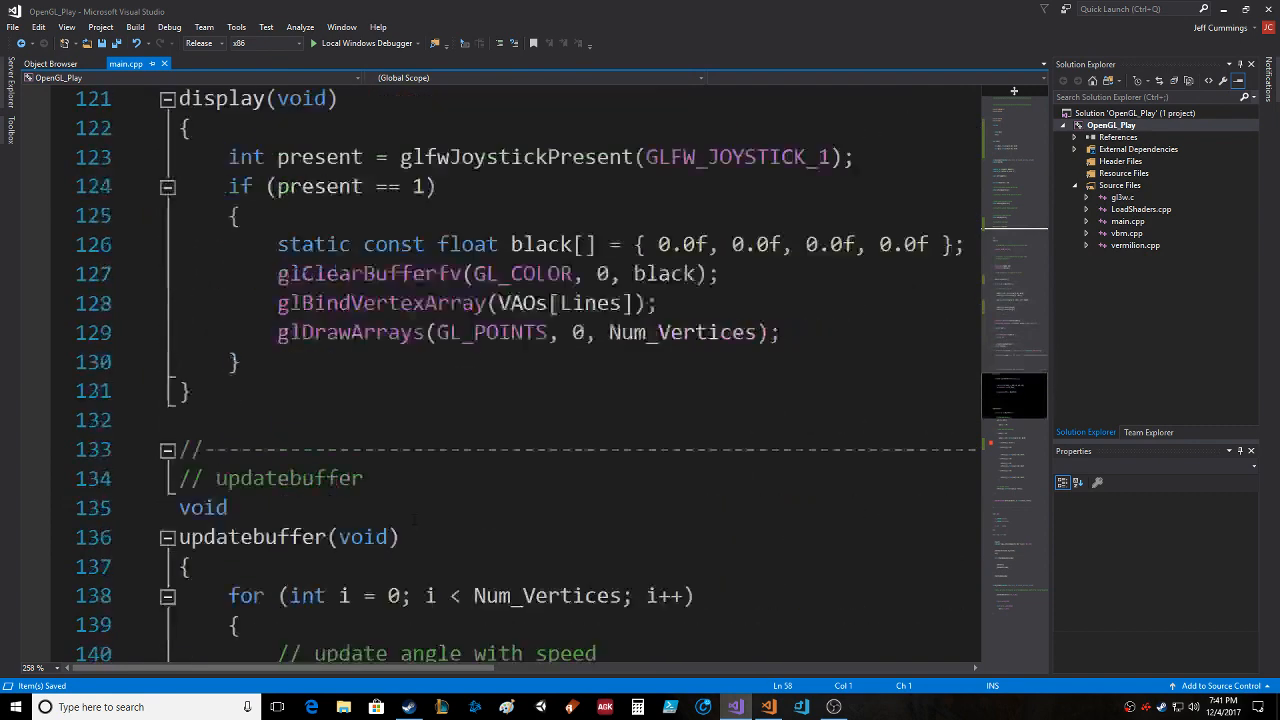
scroll("down", 3)
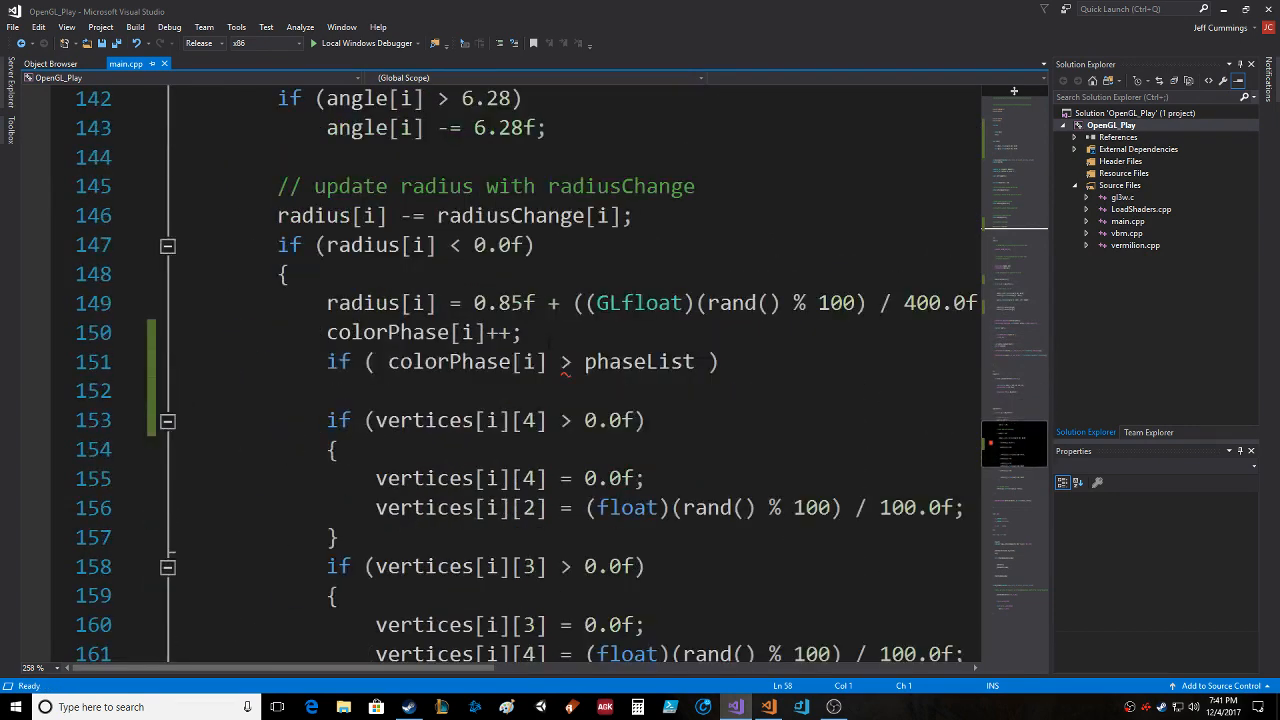
mouse_move(565, 365)
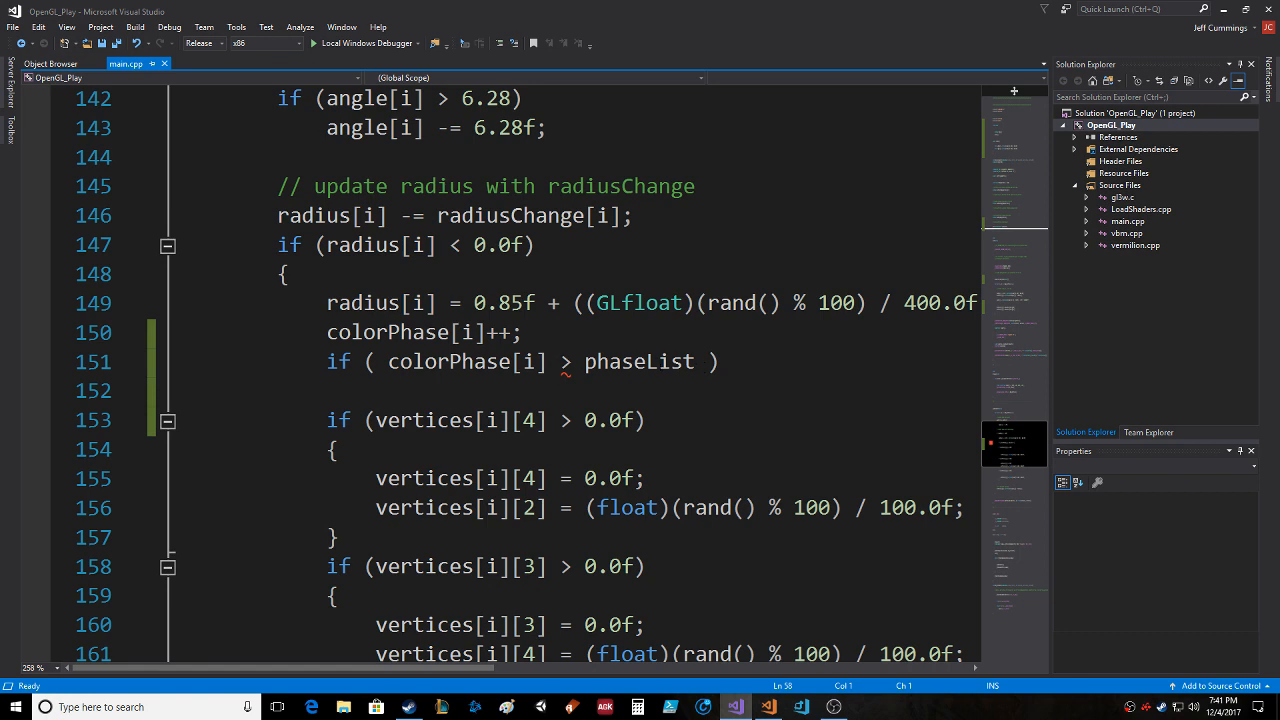
- Extend the comparison to colorPhase[i] > phaseList.size() - 1
double_click(638, 361)
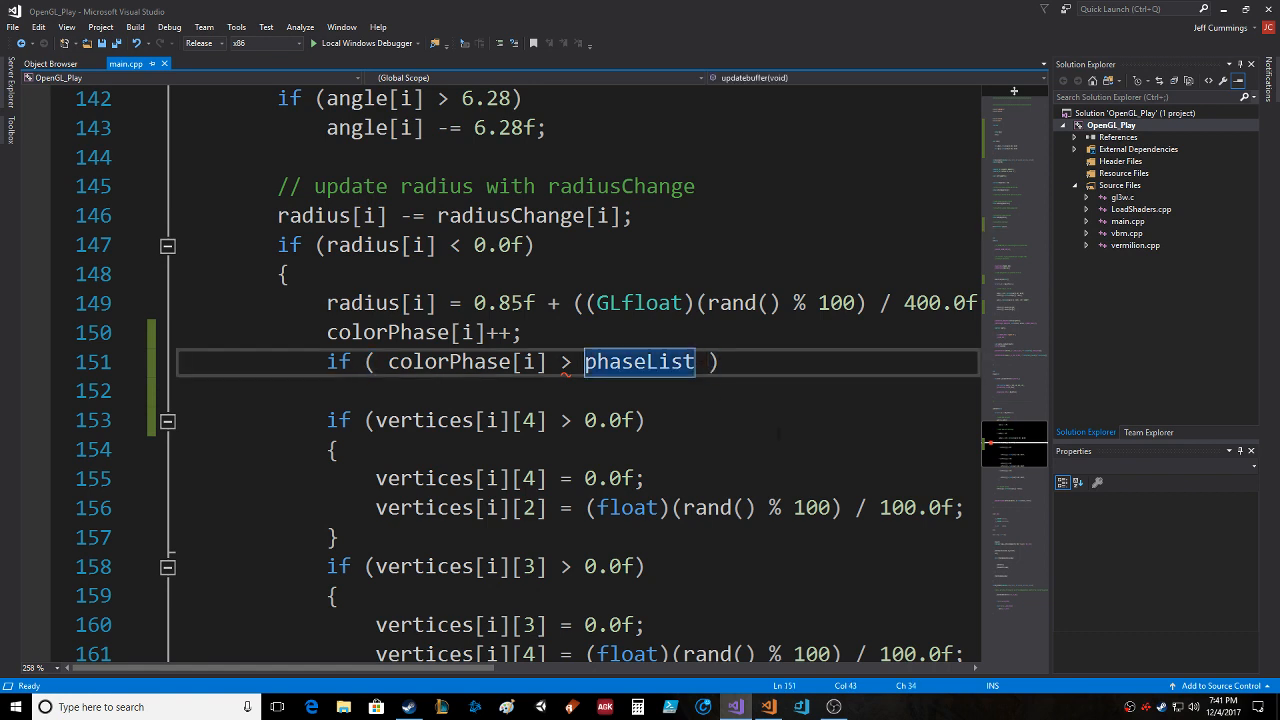
type(".")
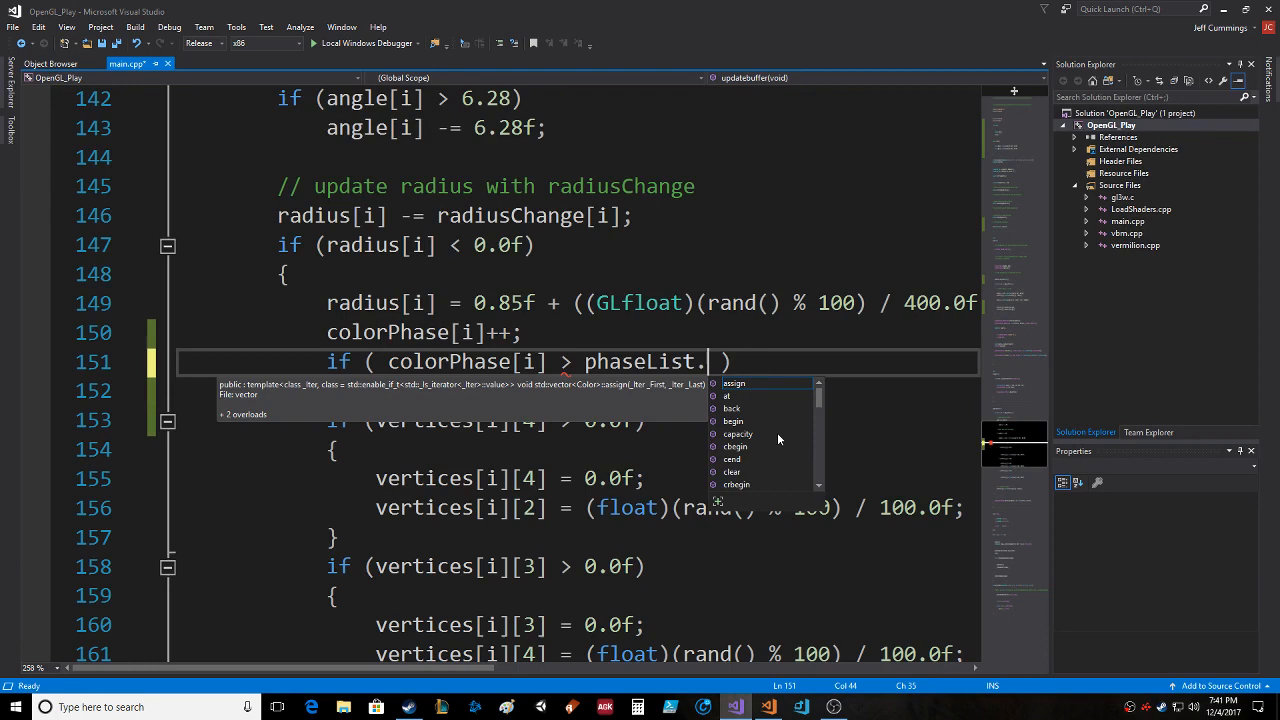
type("len")
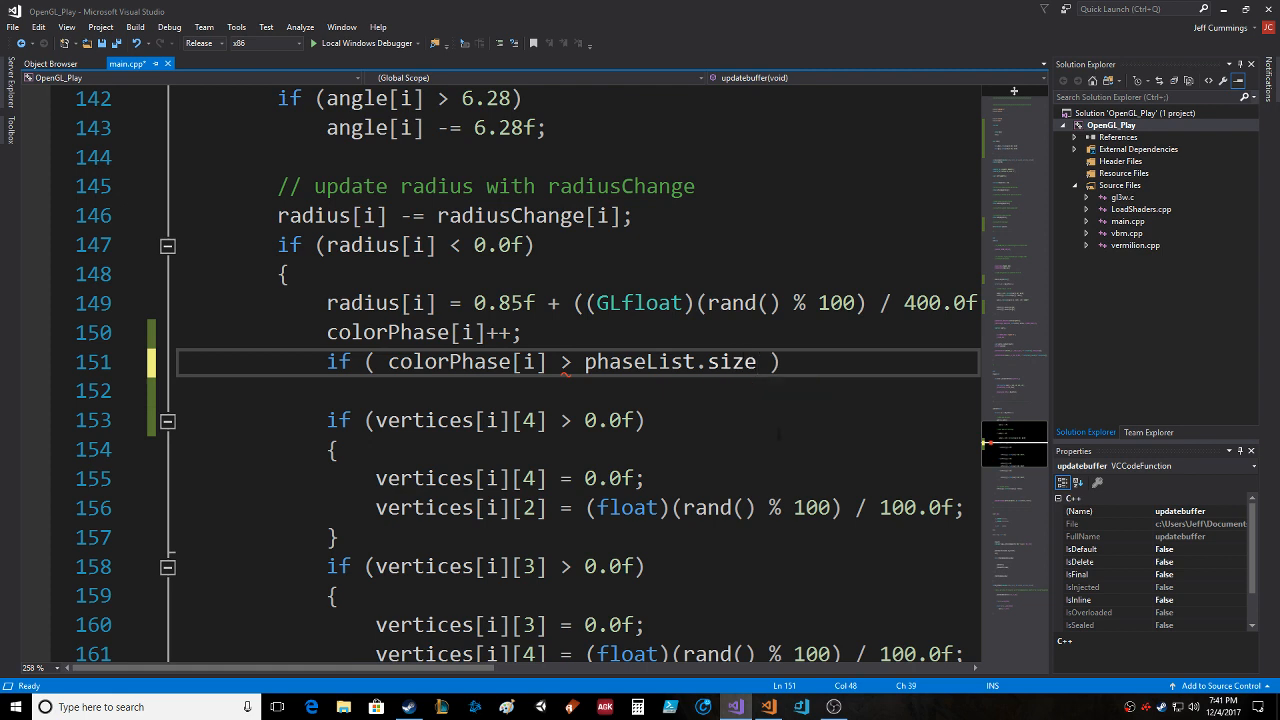
type("()")
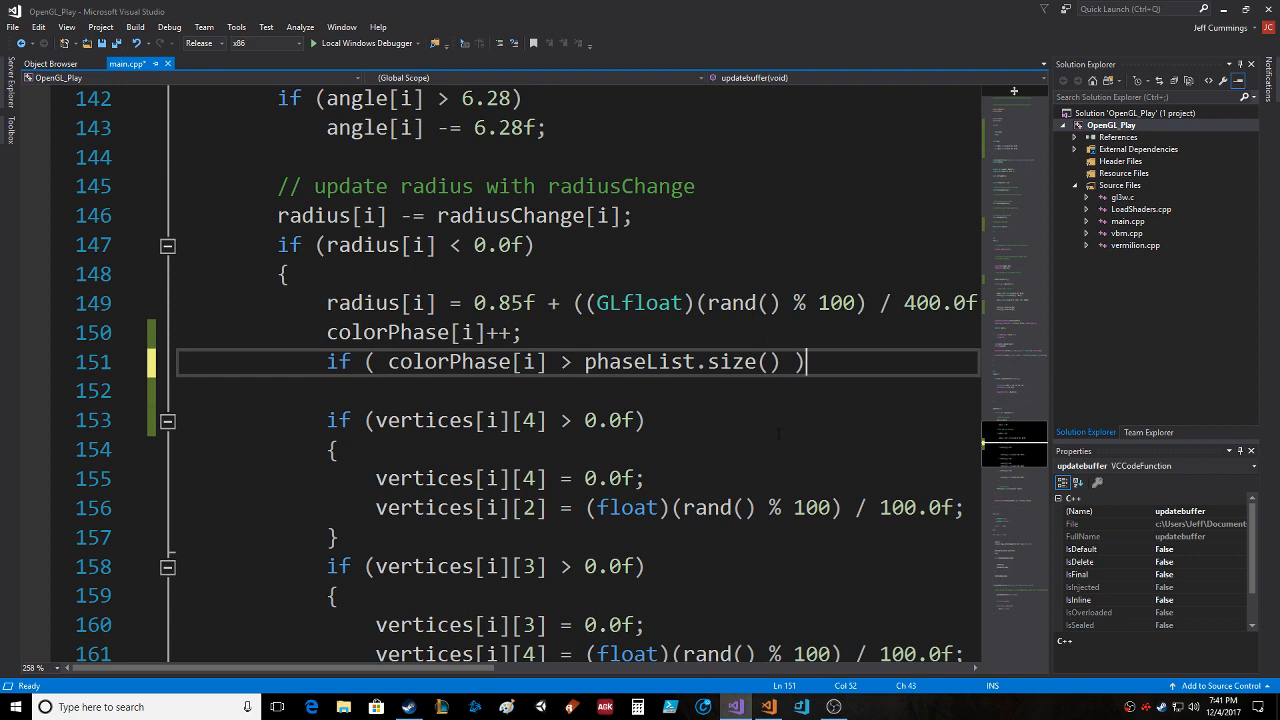
type("-1")
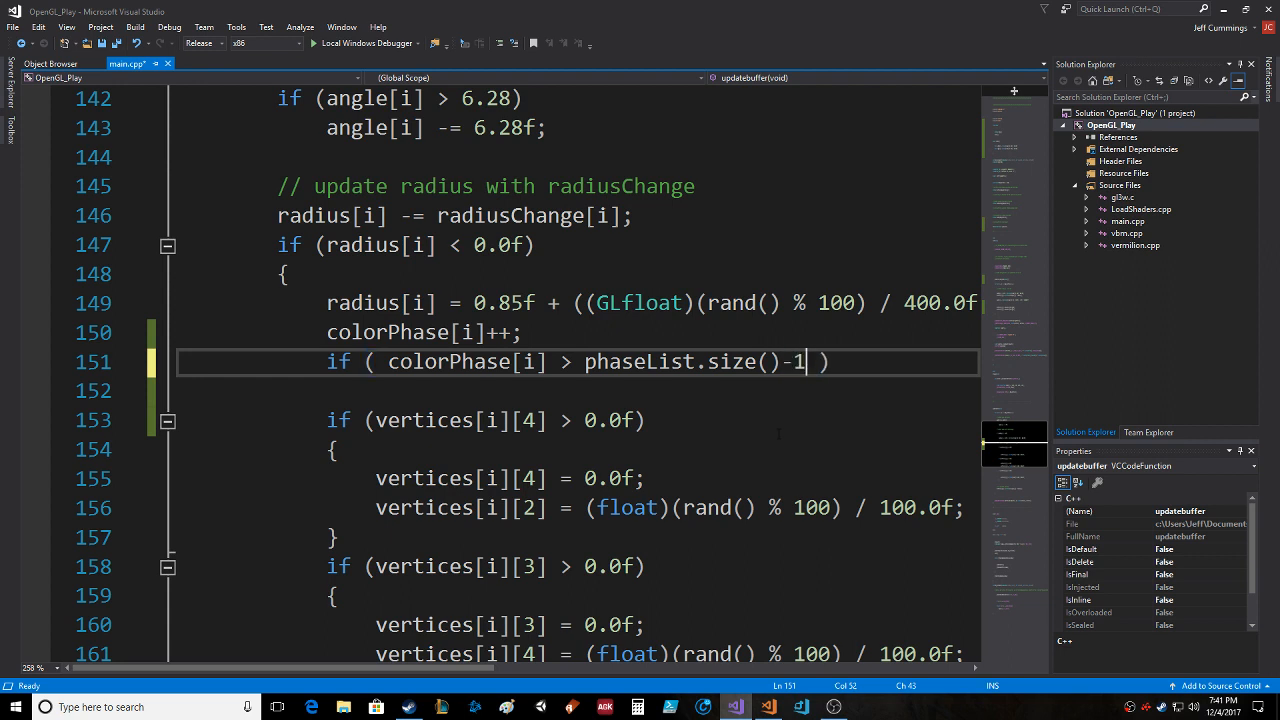
double_click(638, 362)
type("{")
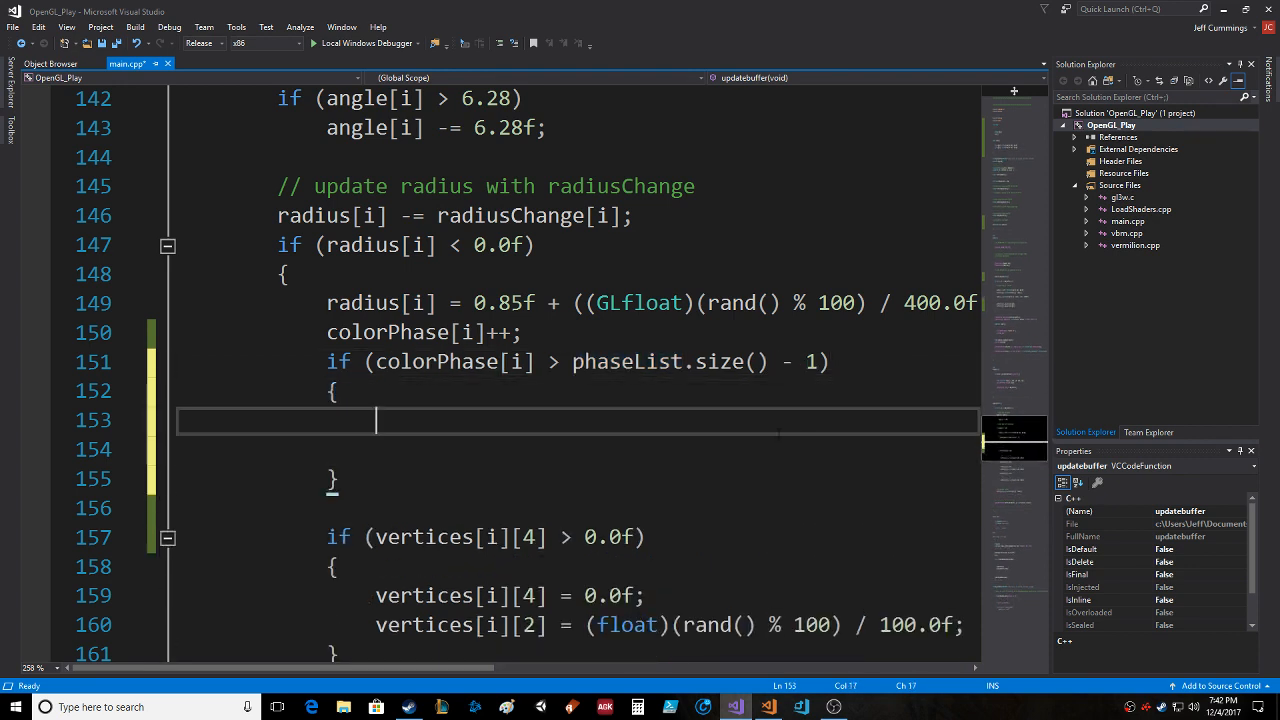
- Inside the check, append a new Color with phaseList.push_back(Color());
type("phaseList")
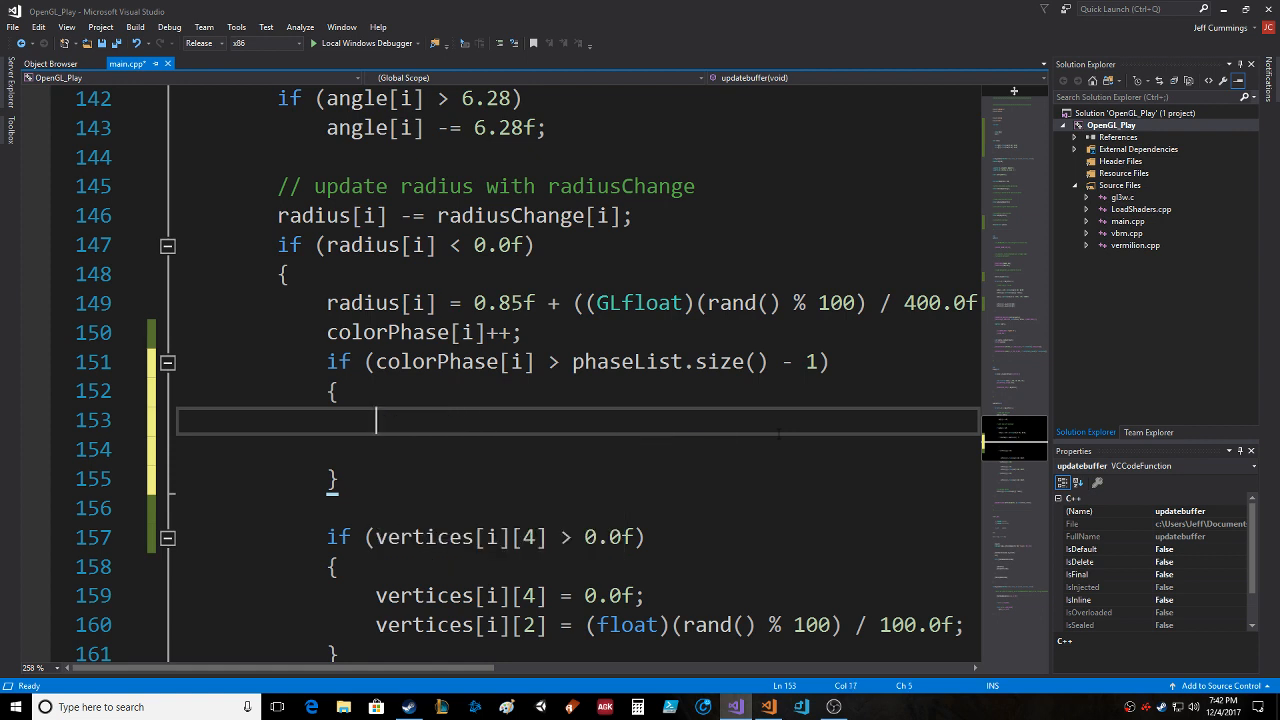
type("phaseList.")
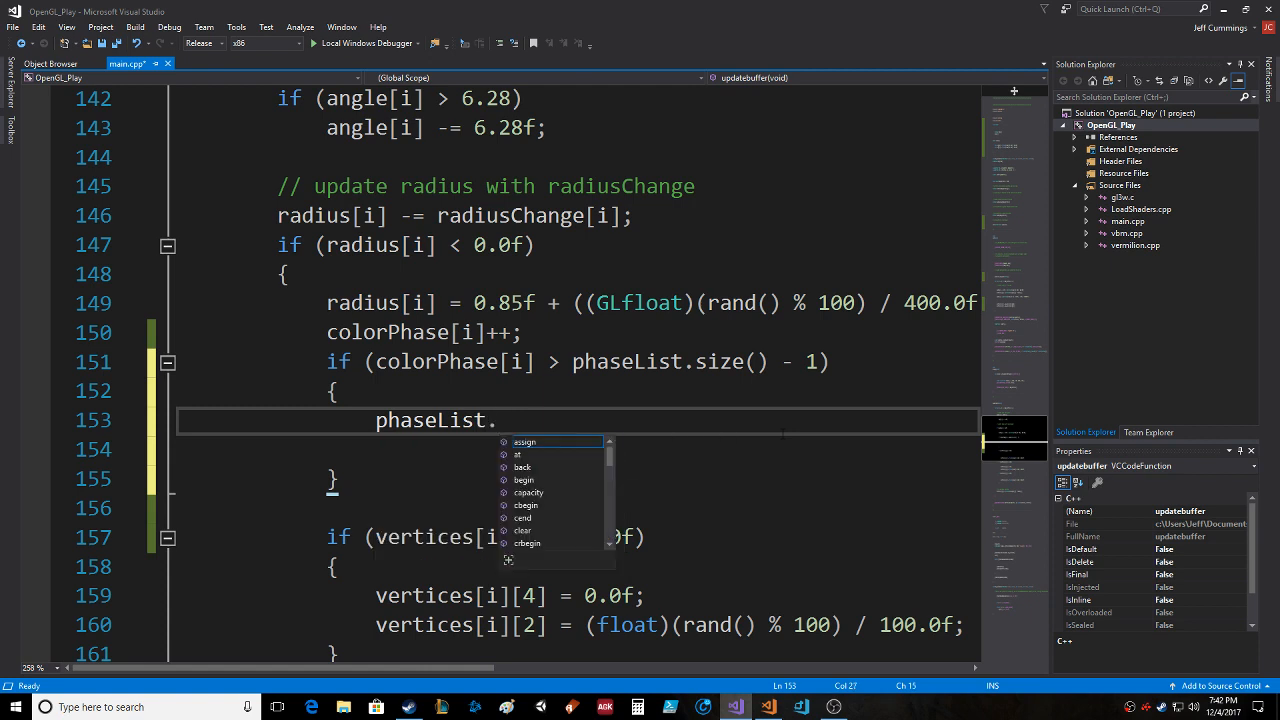
type("push_back()")
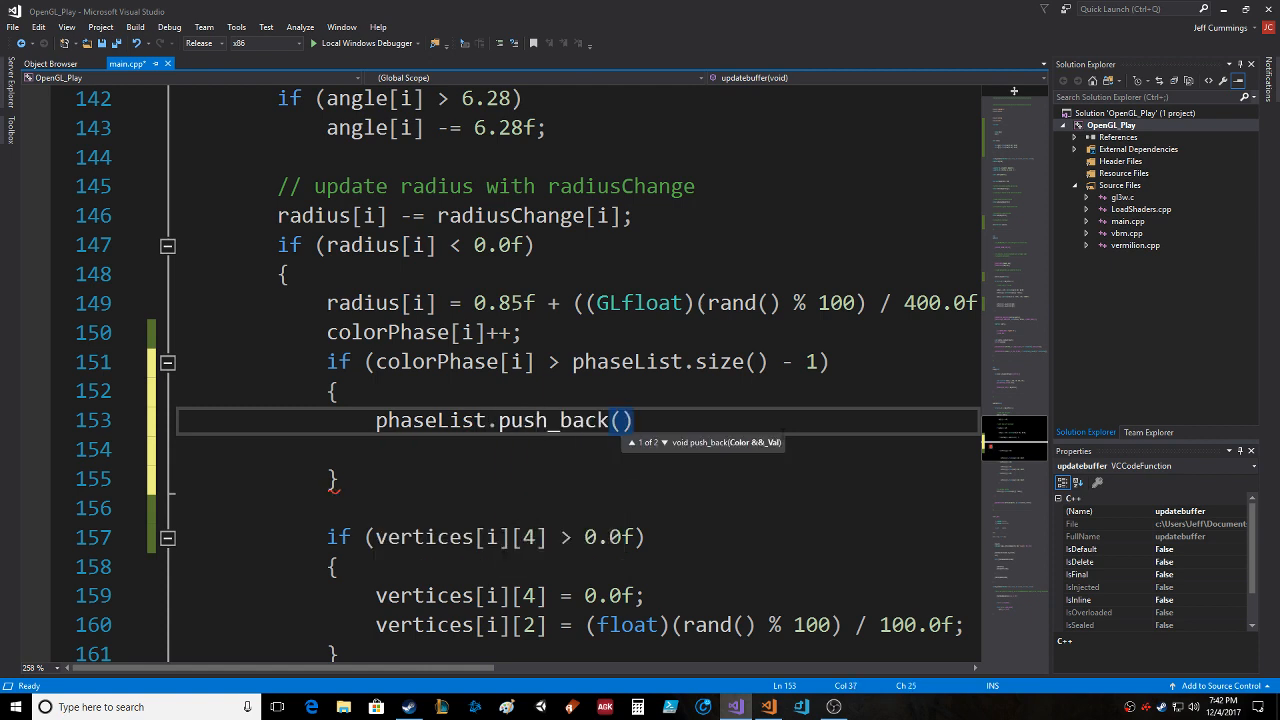
type("Color()")
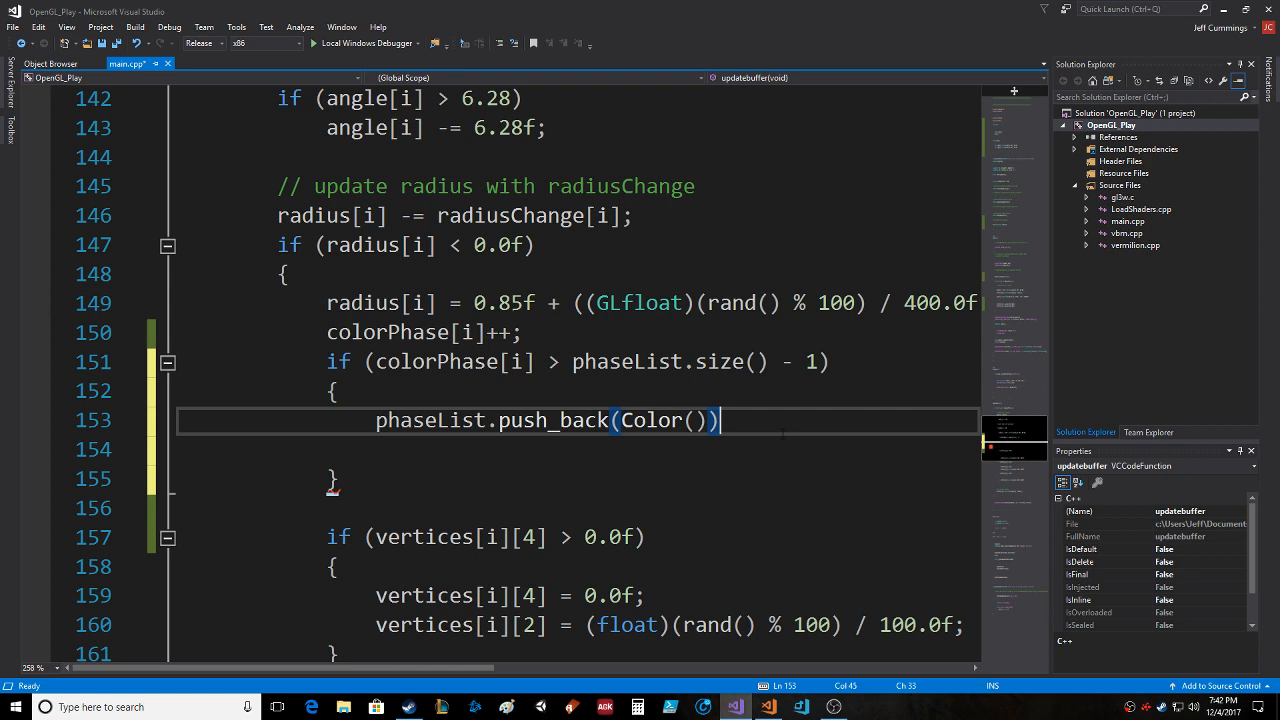
type(";")
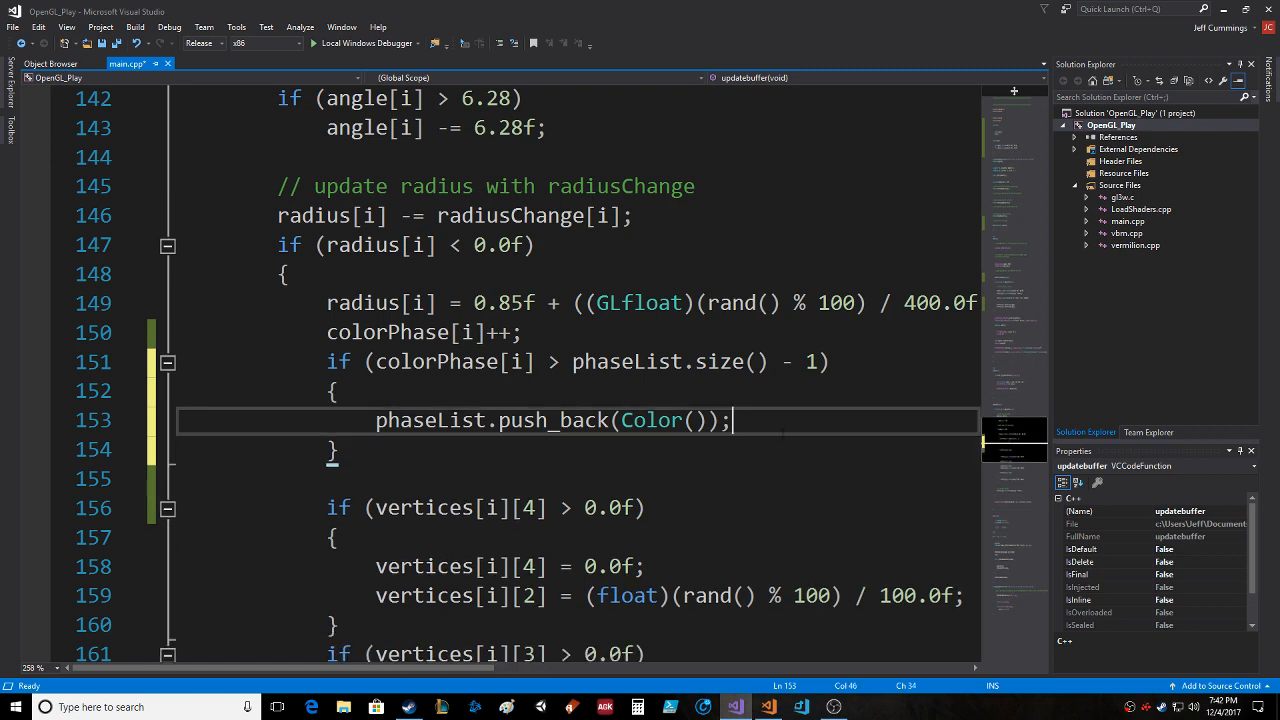
left_click(335, 449)
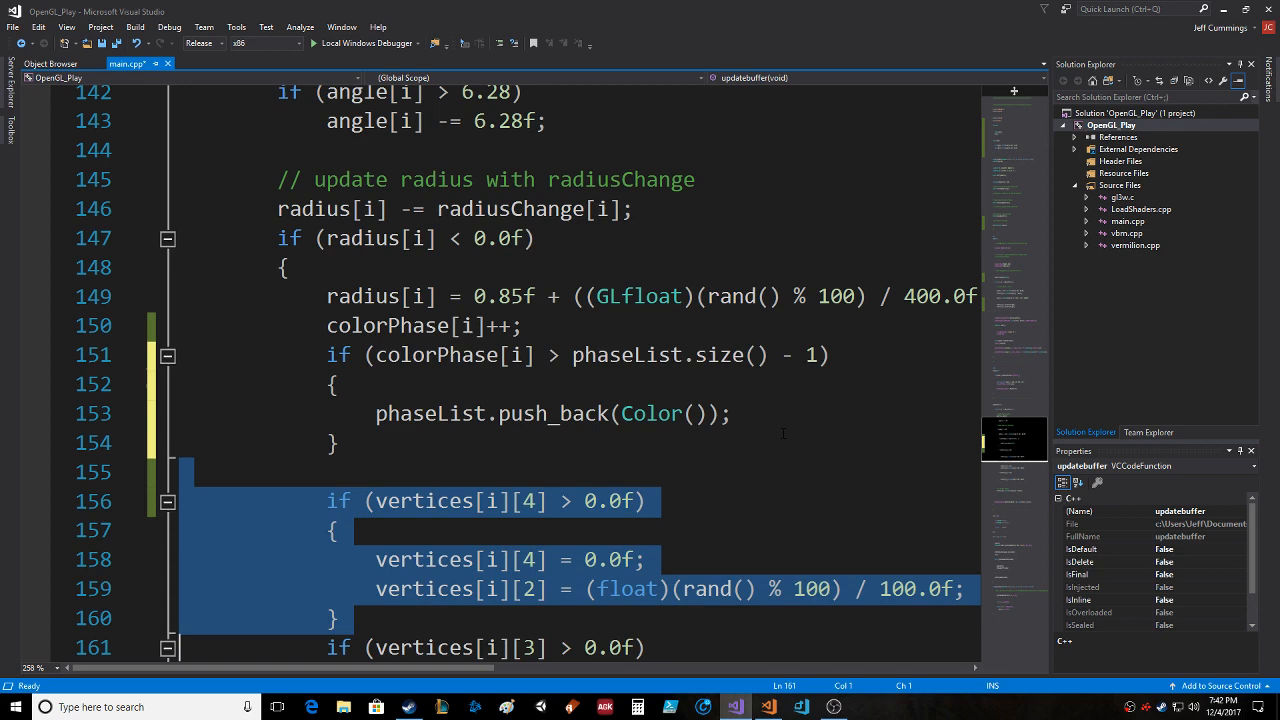
- Delete the vertices[i][4]/[3] toggling blocks, build, and cast phaseList.size() to (int)
scroll("down", 3)
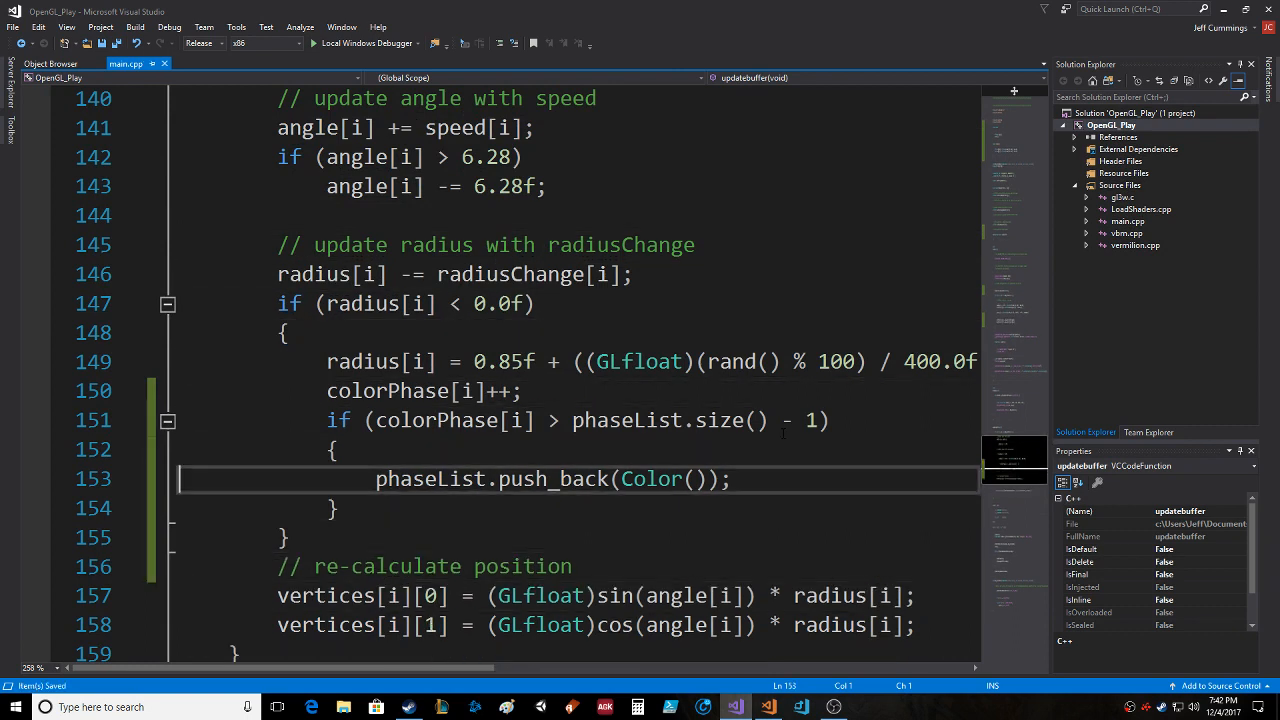
key("F7")
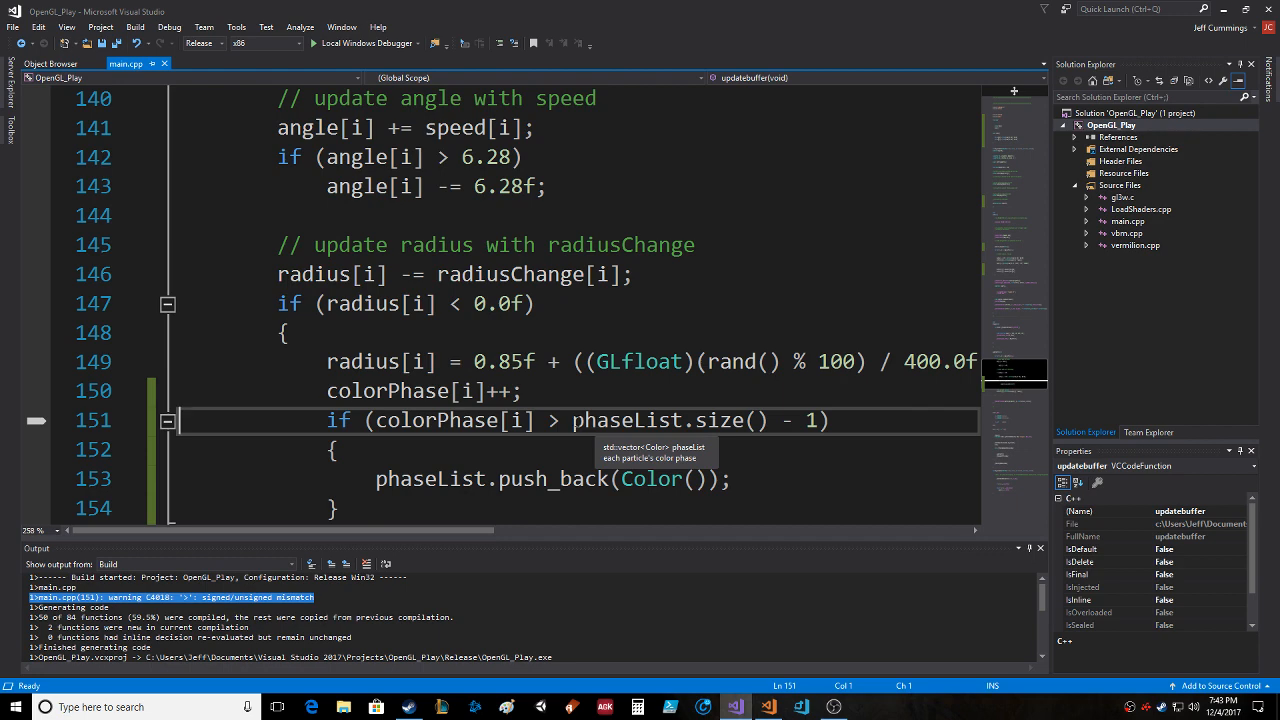
double_click(627, 421)
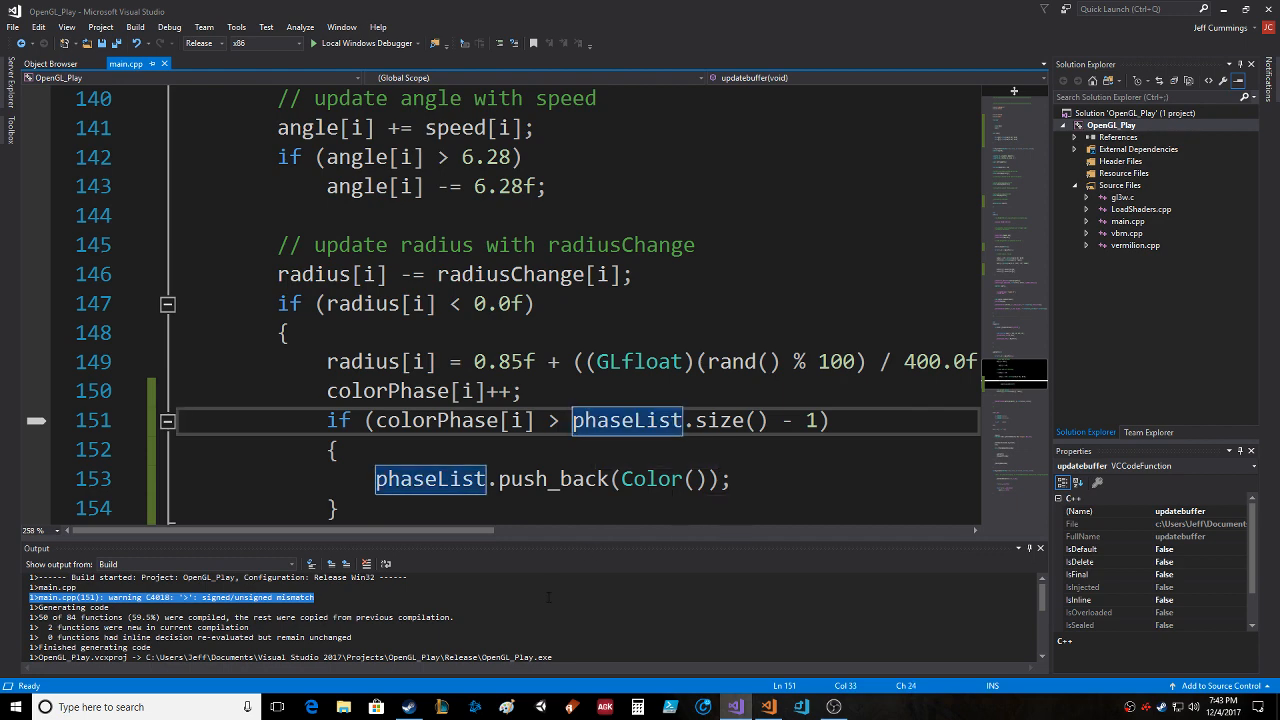
type("(int)")
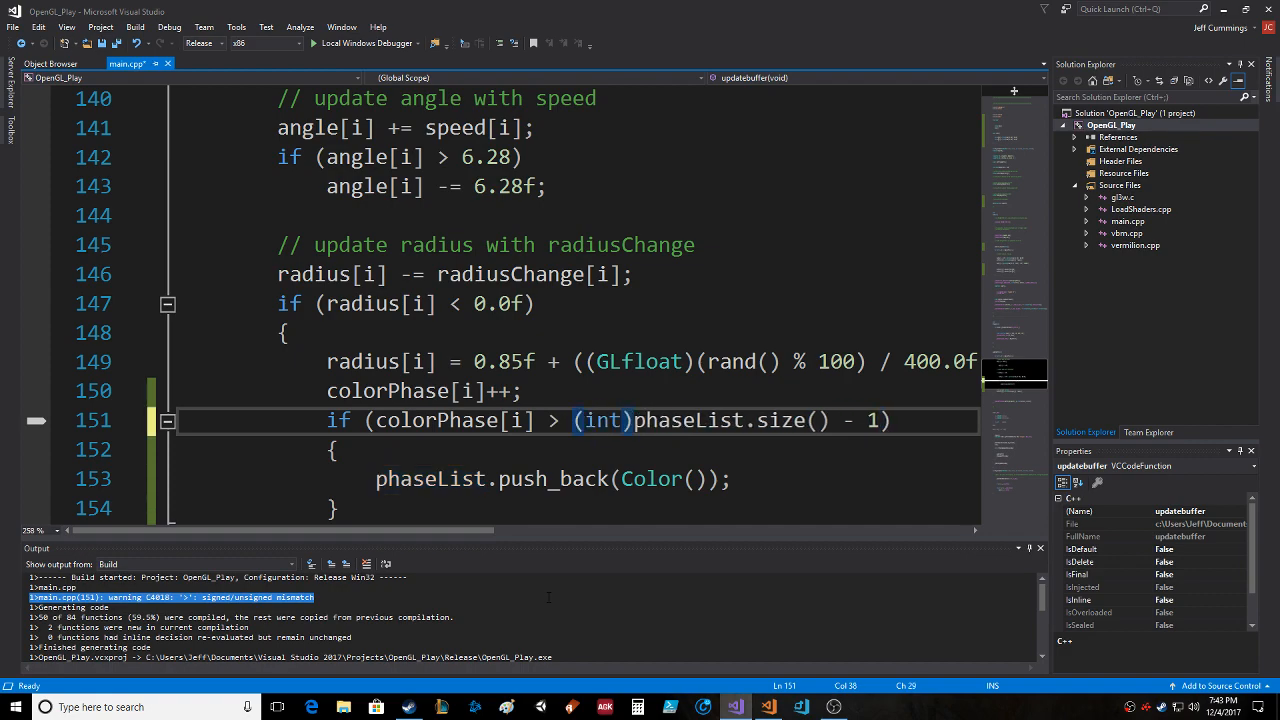
double_click(688, 421)
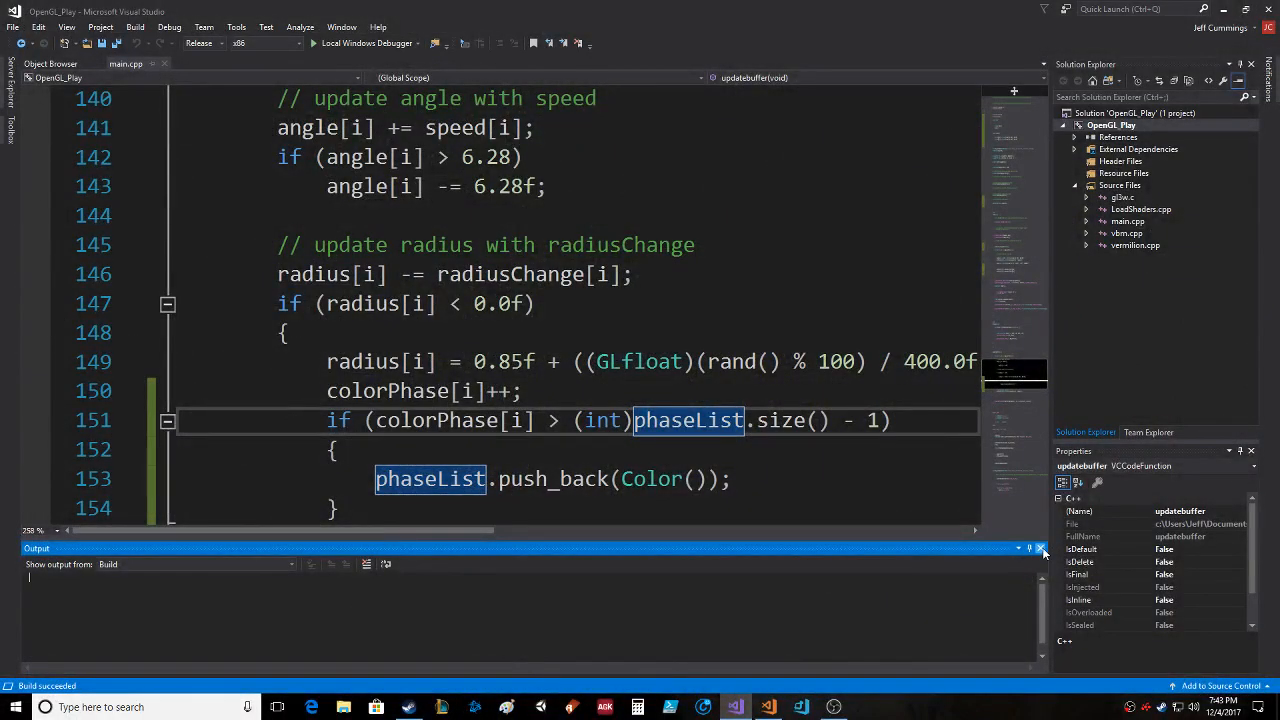
- Paste the three colour lines after the inner if-block, indexing phaseList[colorPhase[i]].rgb
left_click(1041, 548)
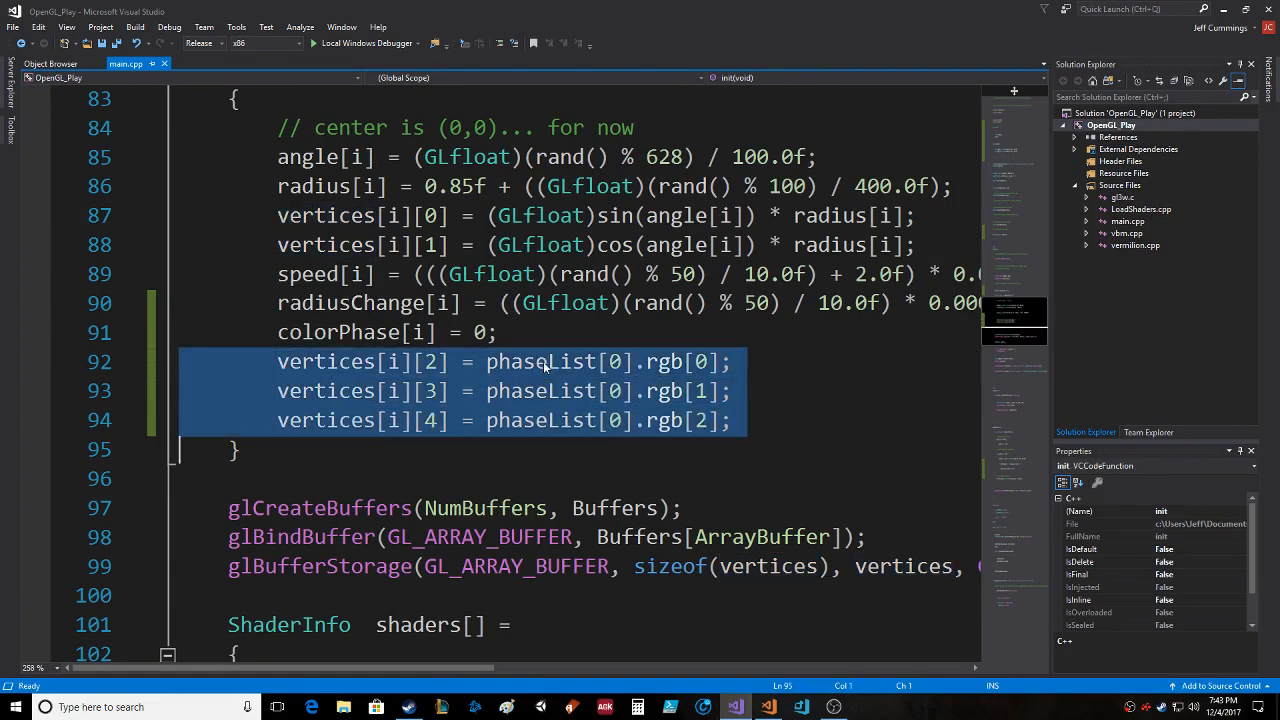
scroll("down", 3)
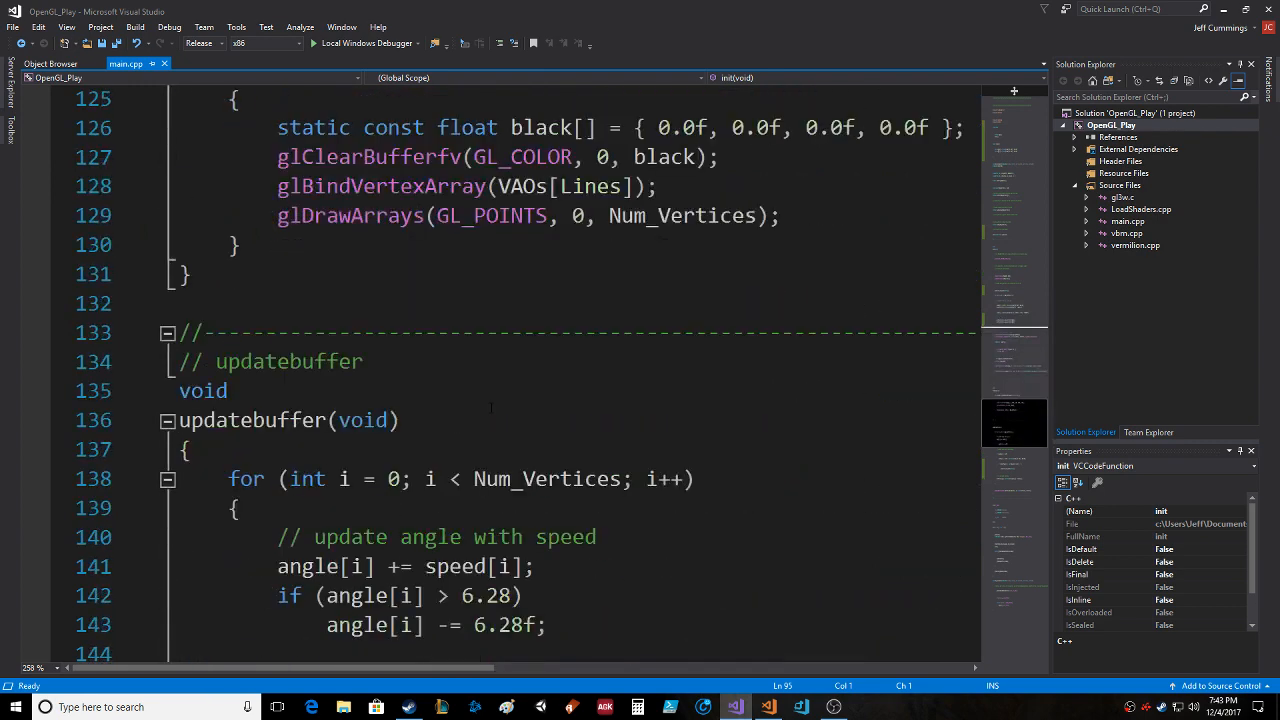
scroll("down", 3)
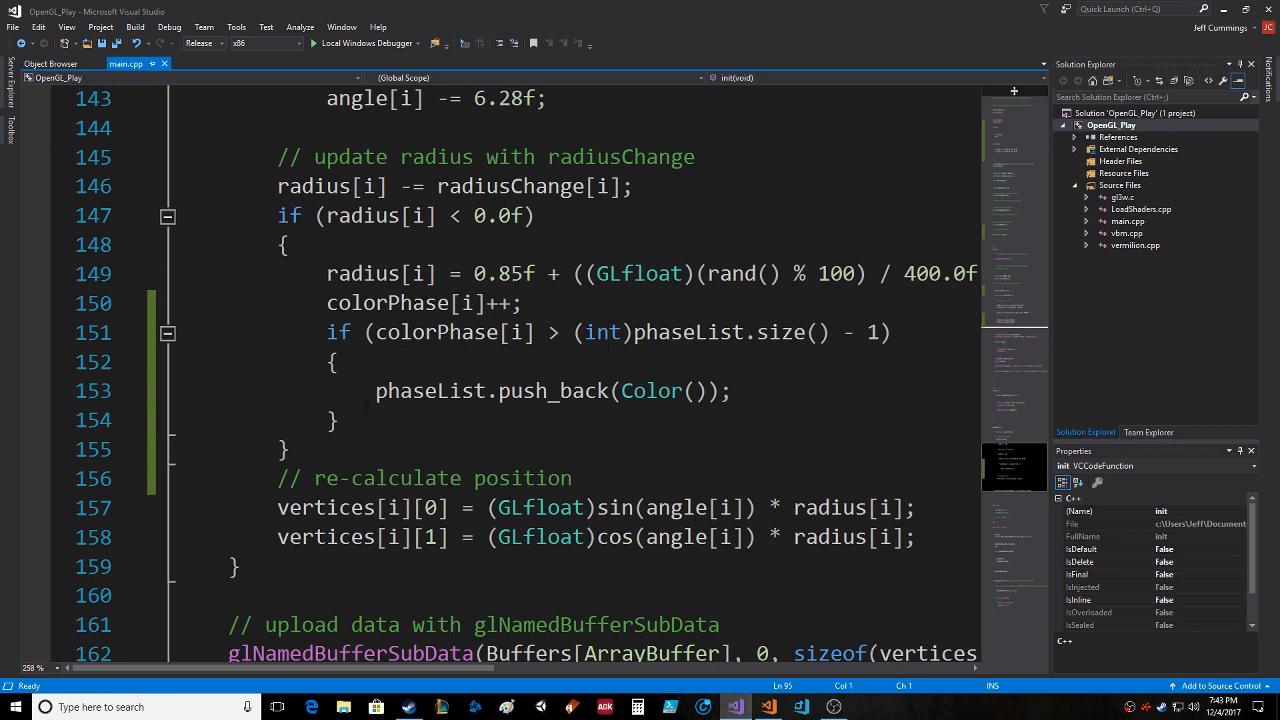
left_click(340, 420)
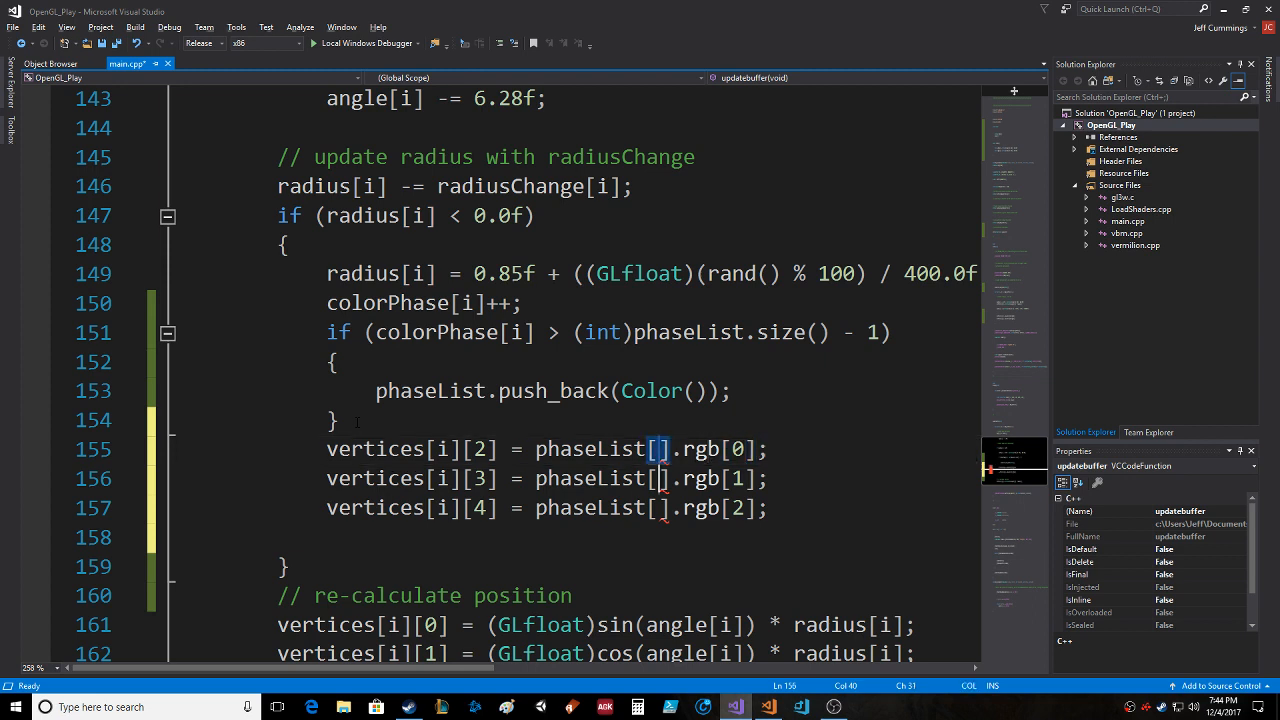
type("colorPhase[i]")
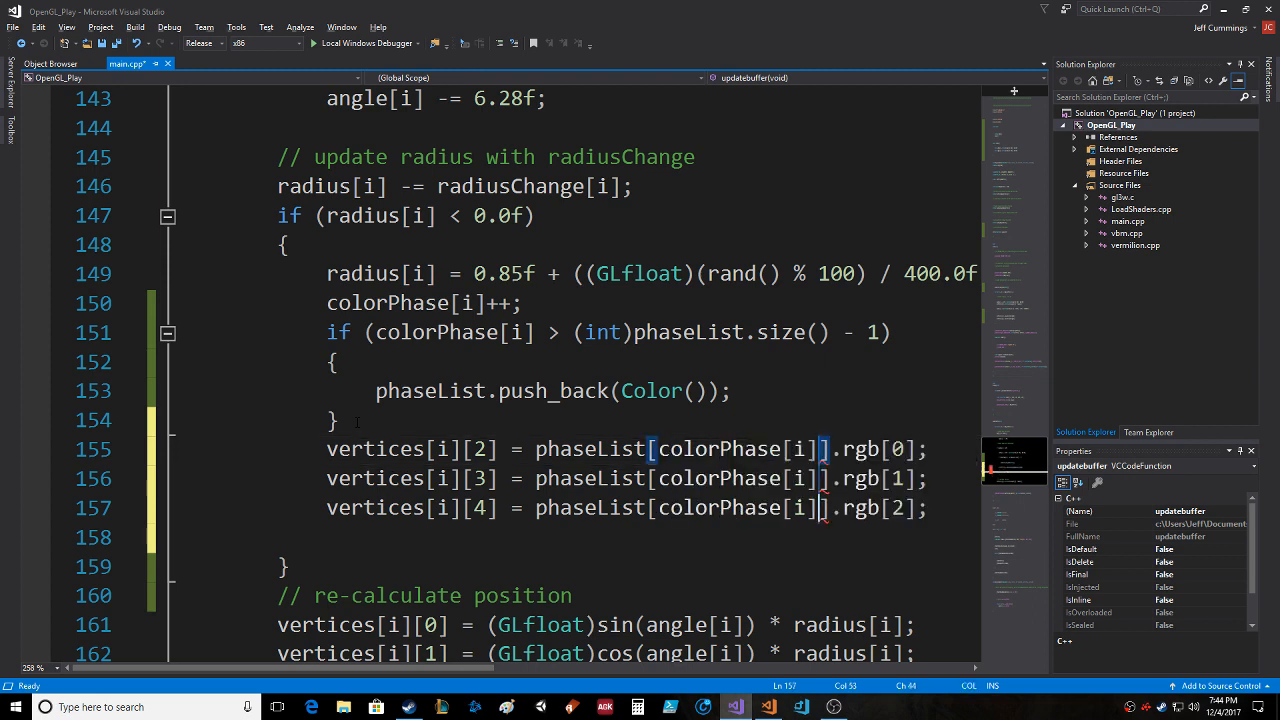
left_click(931, 508)
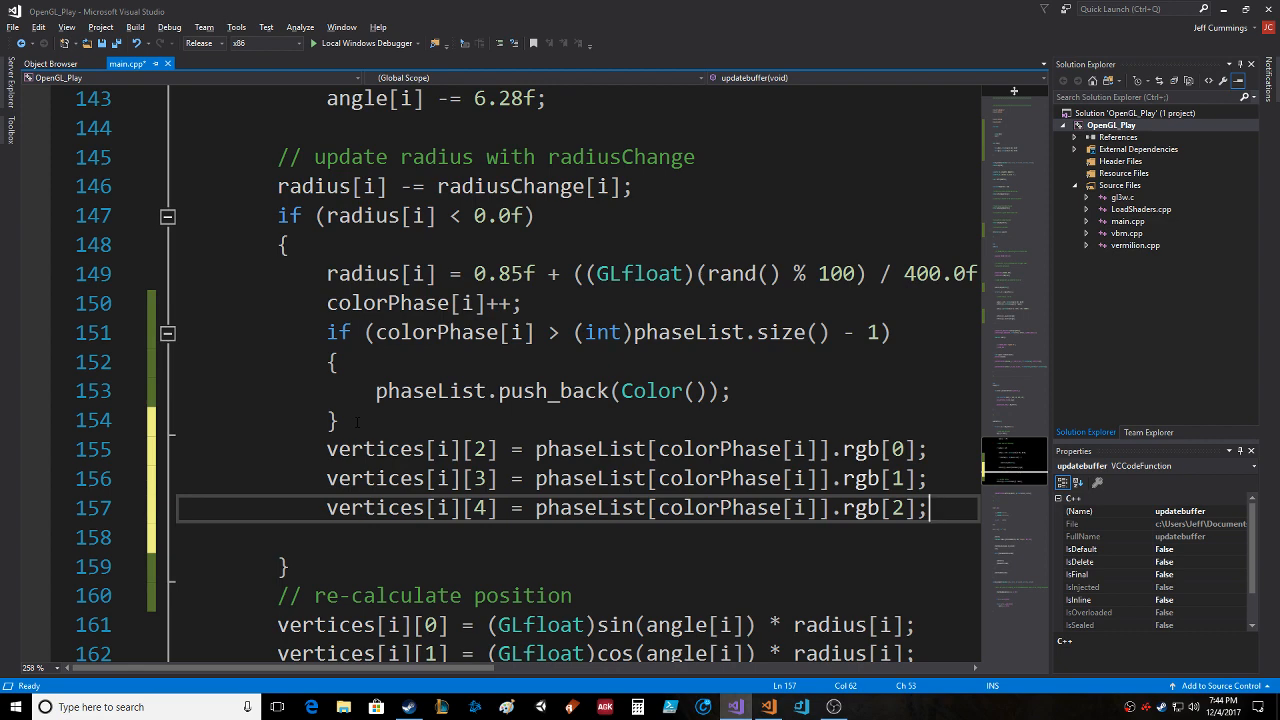